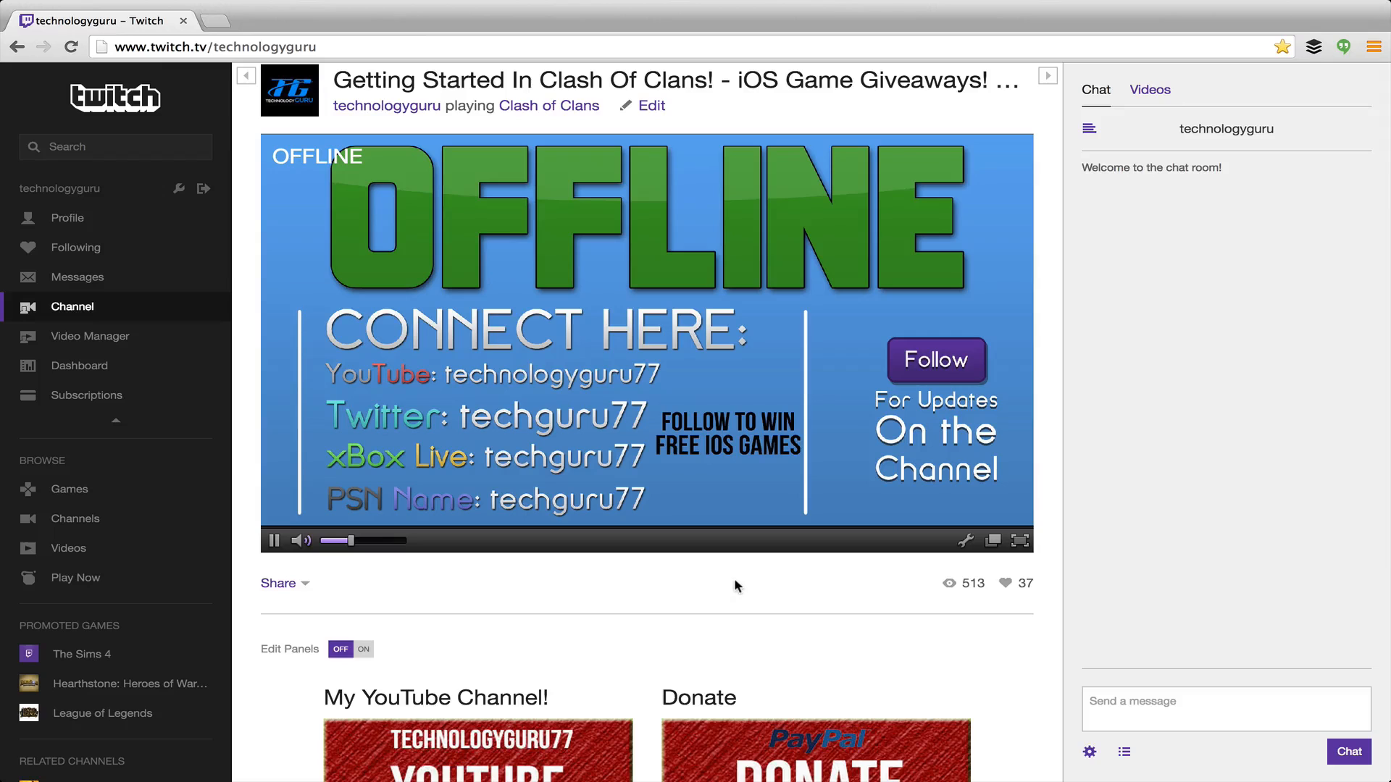
Step: Turn Edit Panels on and scroll down to the Information panel's Markdown description
scroll(down, 3)
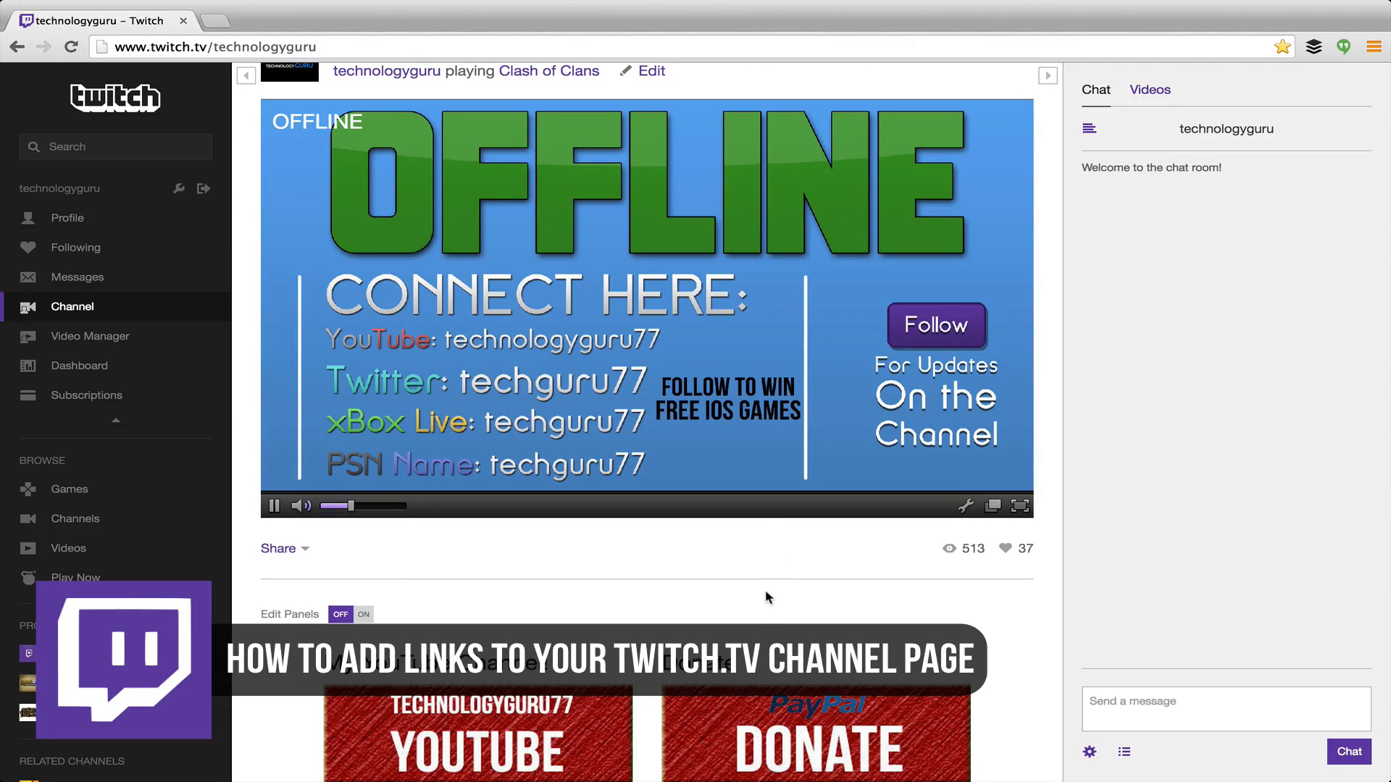
scroll(down, 3)
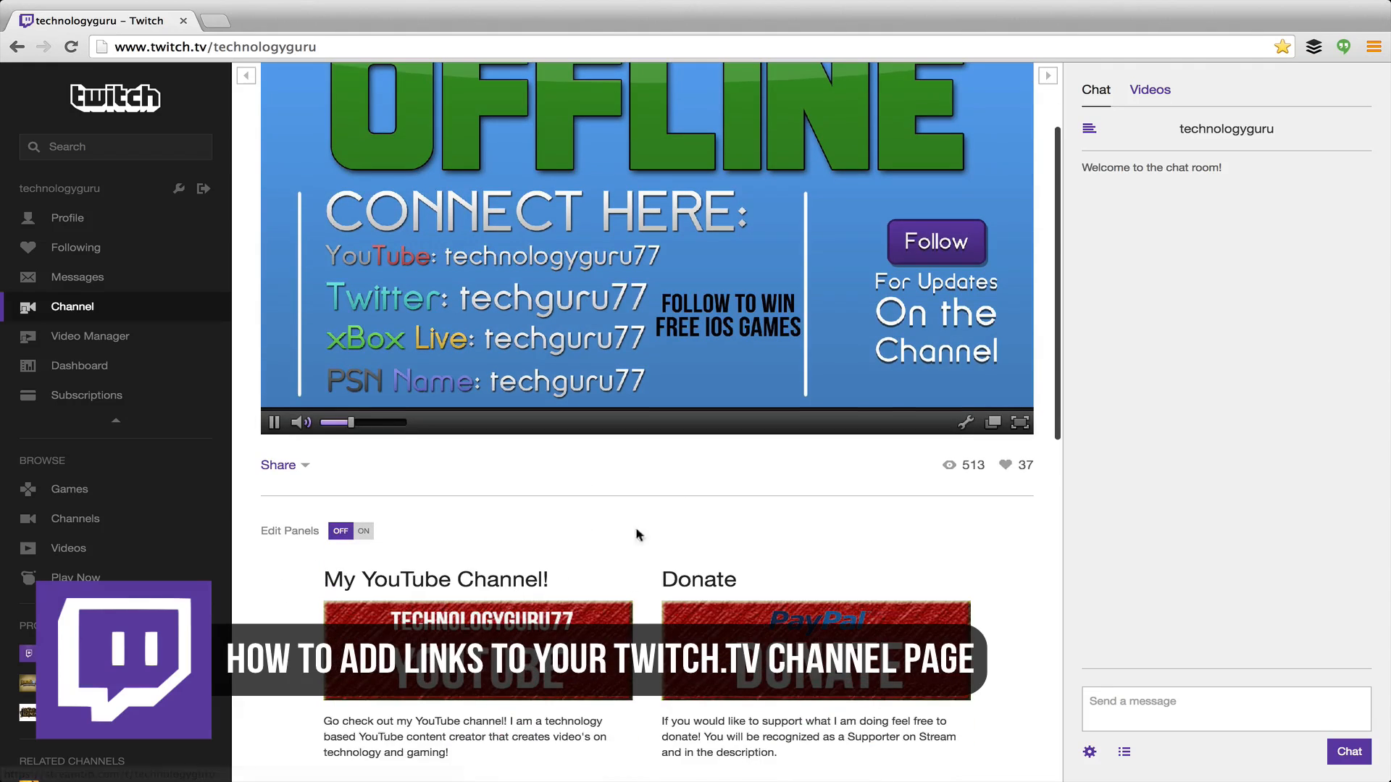
scroll(down, 3)
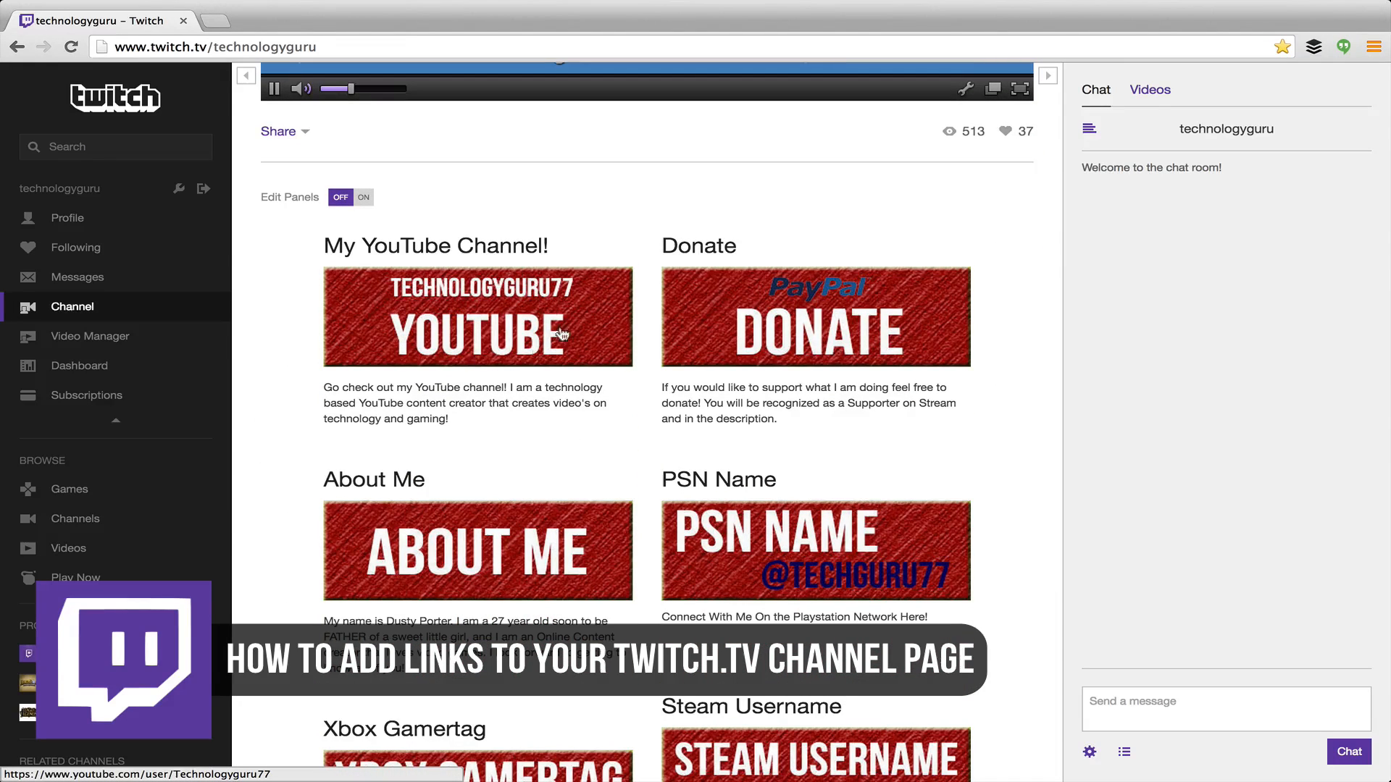
mouse_move(700, 361)
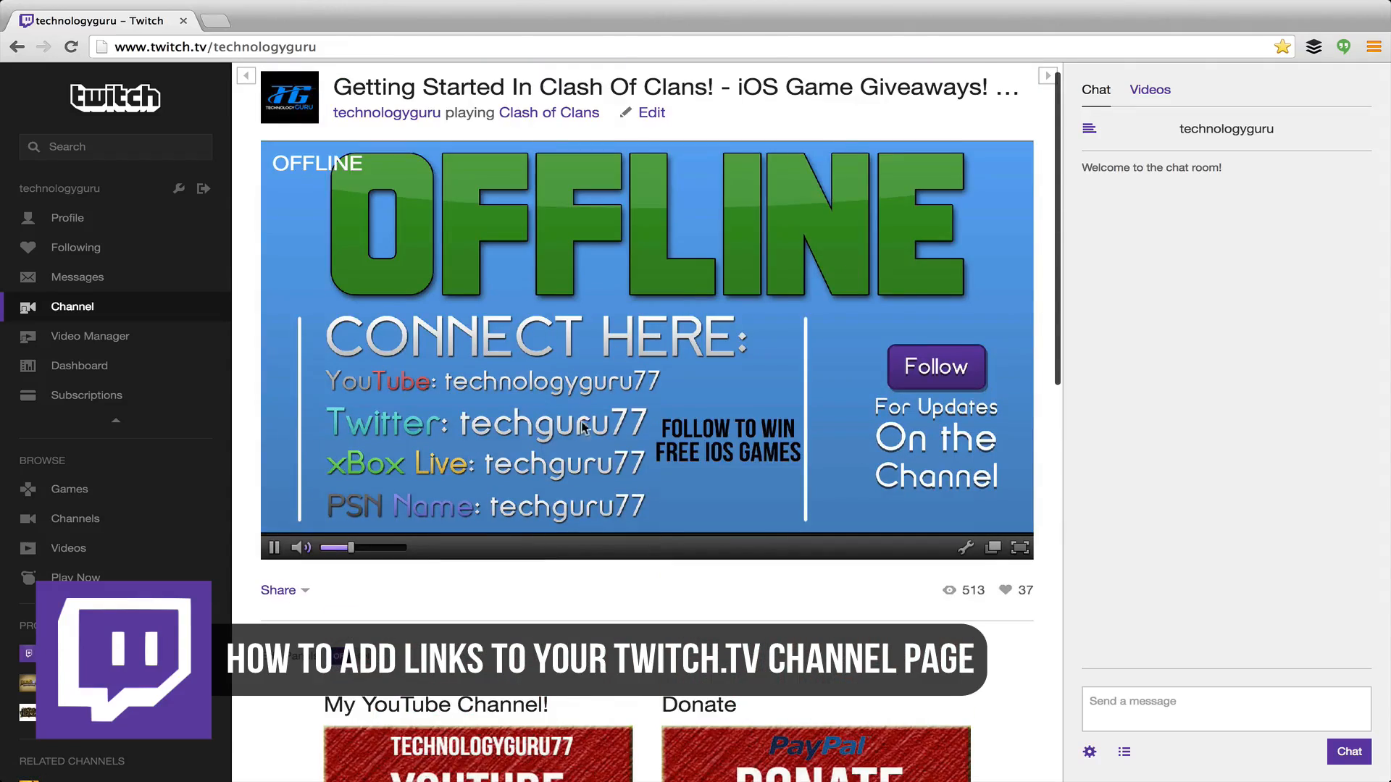
scroll(down, 3)
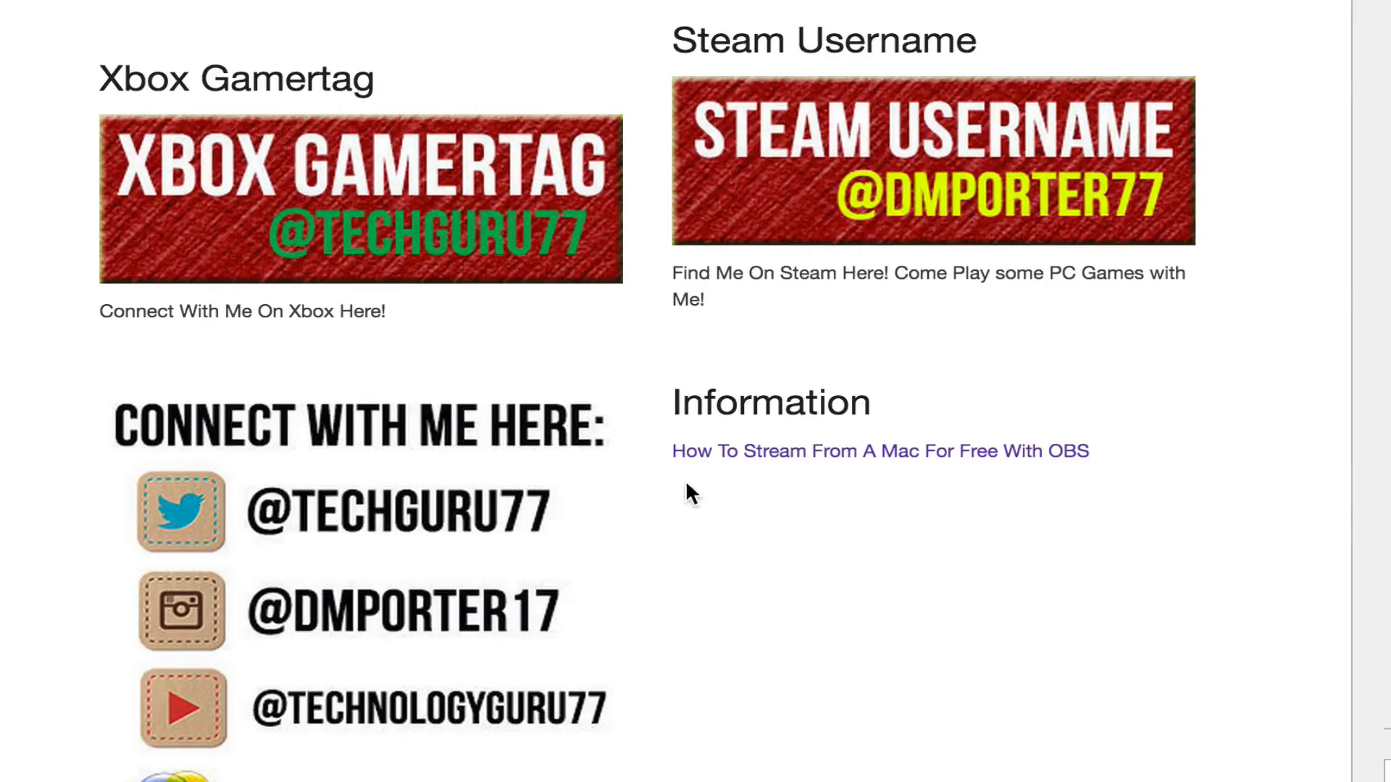
mouse_move(669, 309)
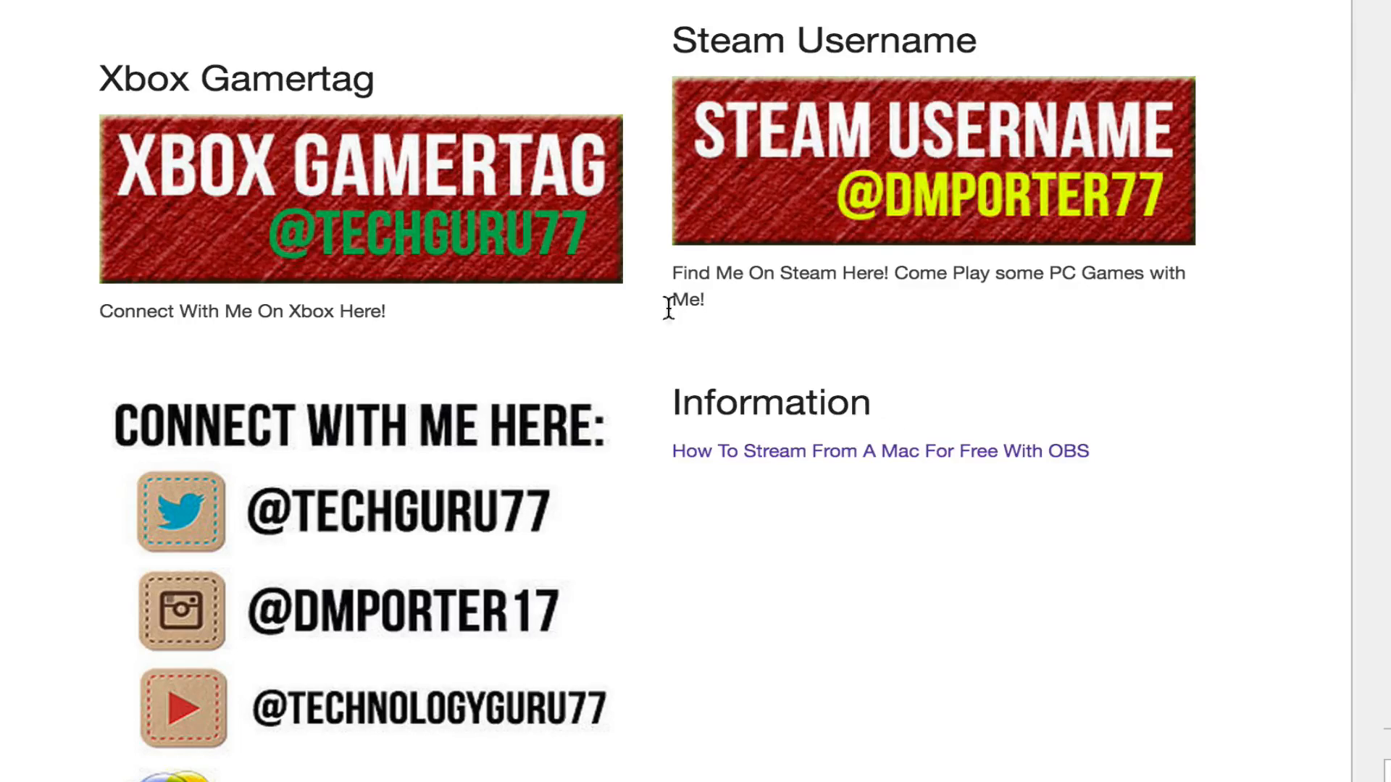
mouse_move(748, 459)
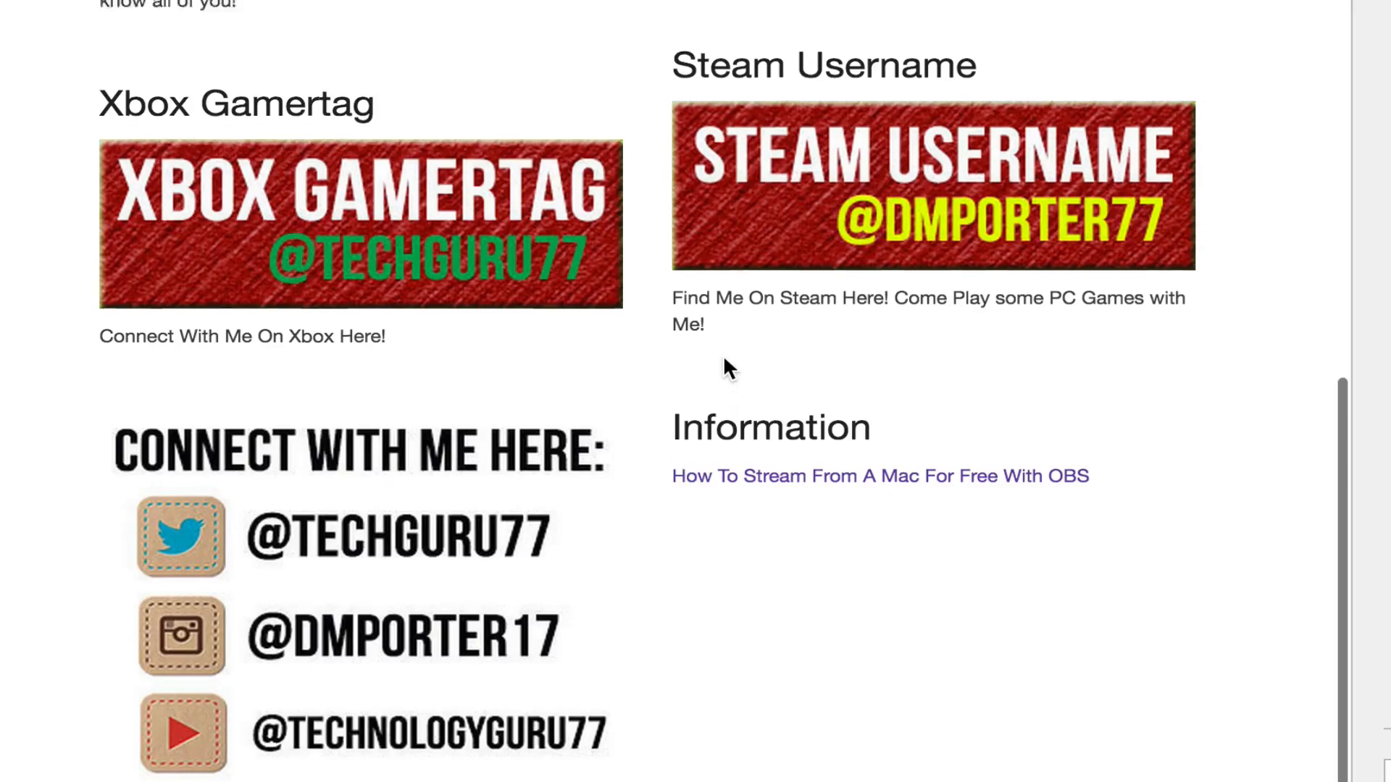
scroll(up, 3)
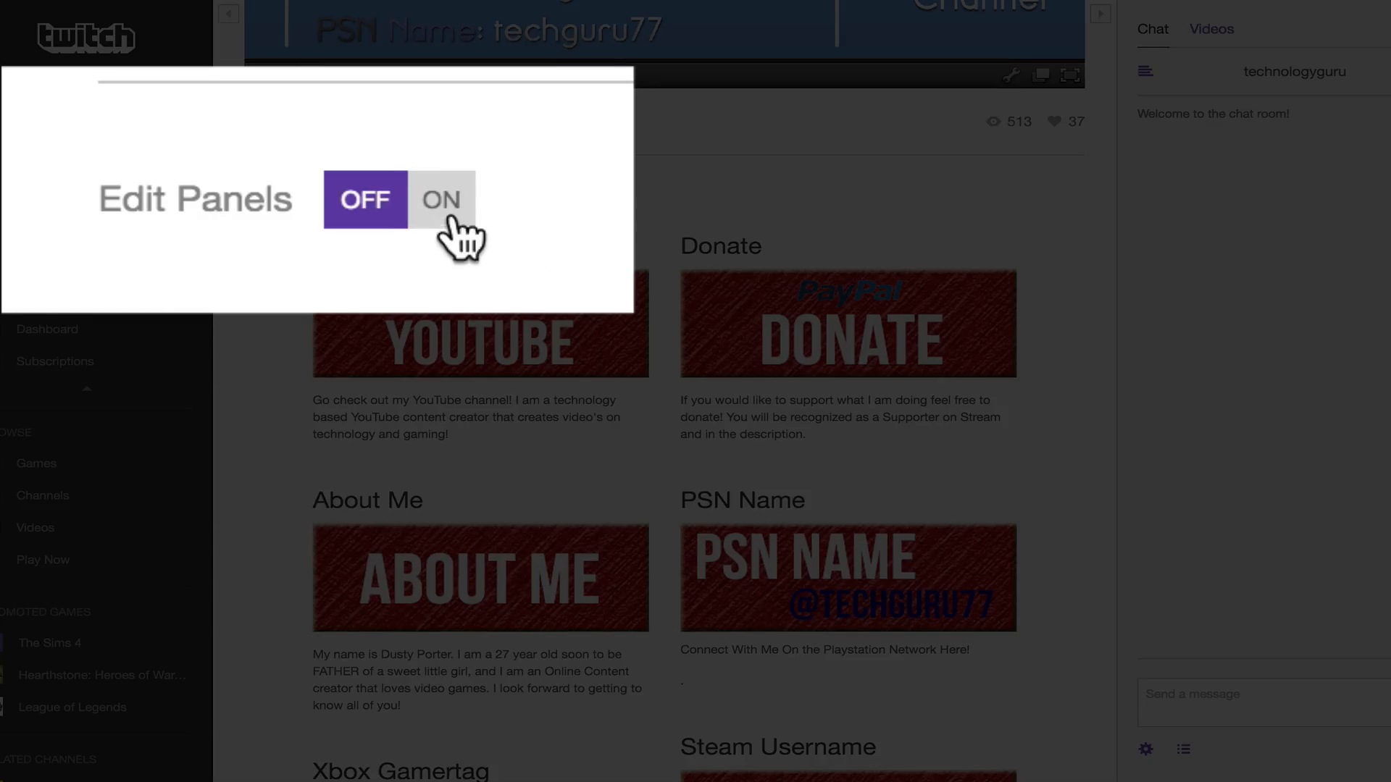
click(441, 199)
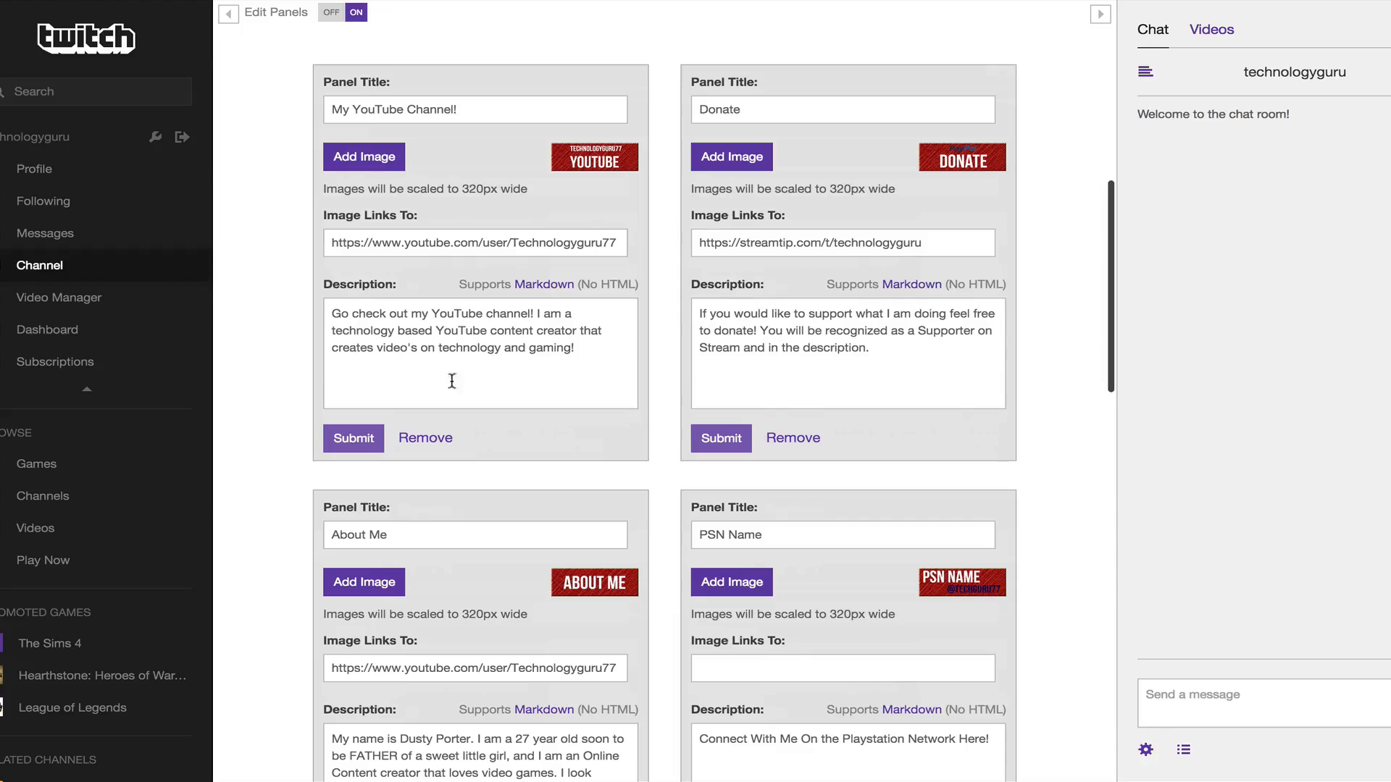
scroll(down, 3)
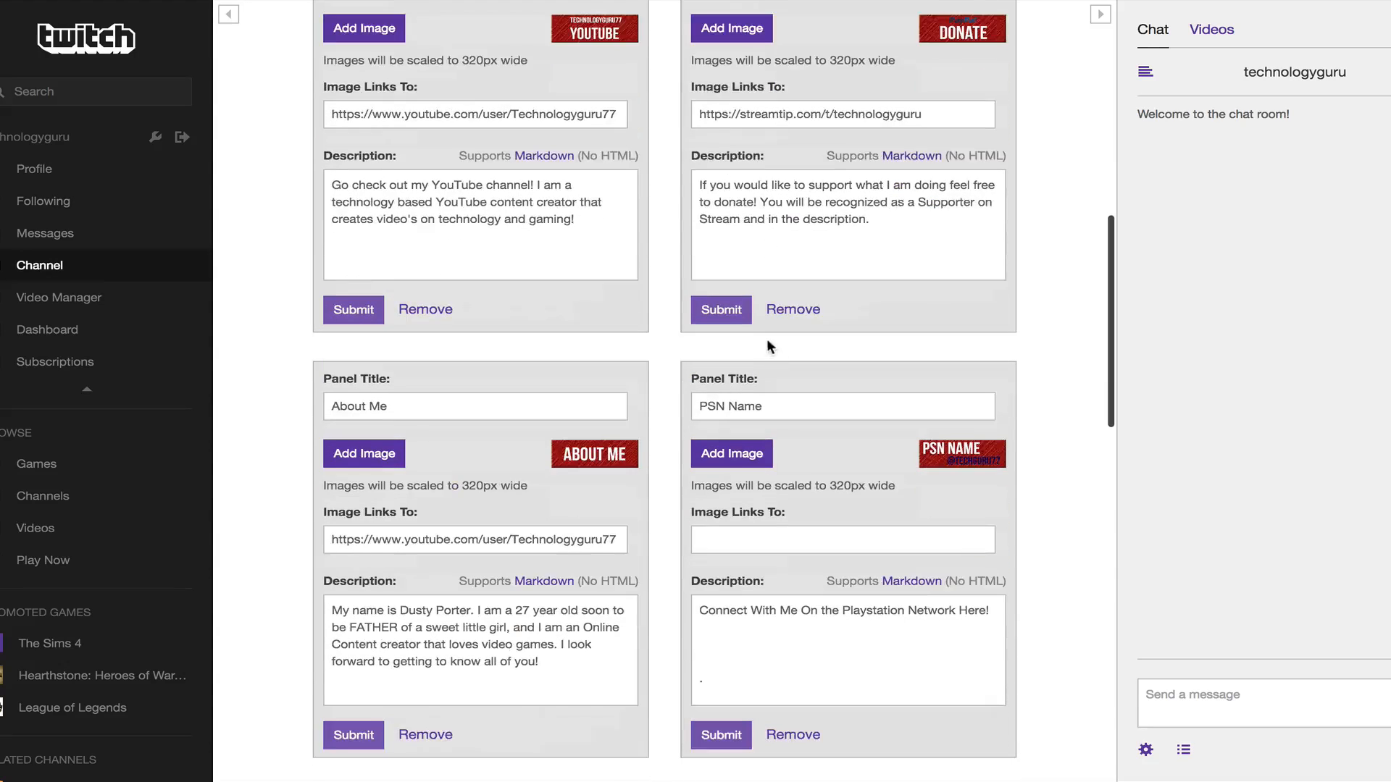
scroll(down, 3)
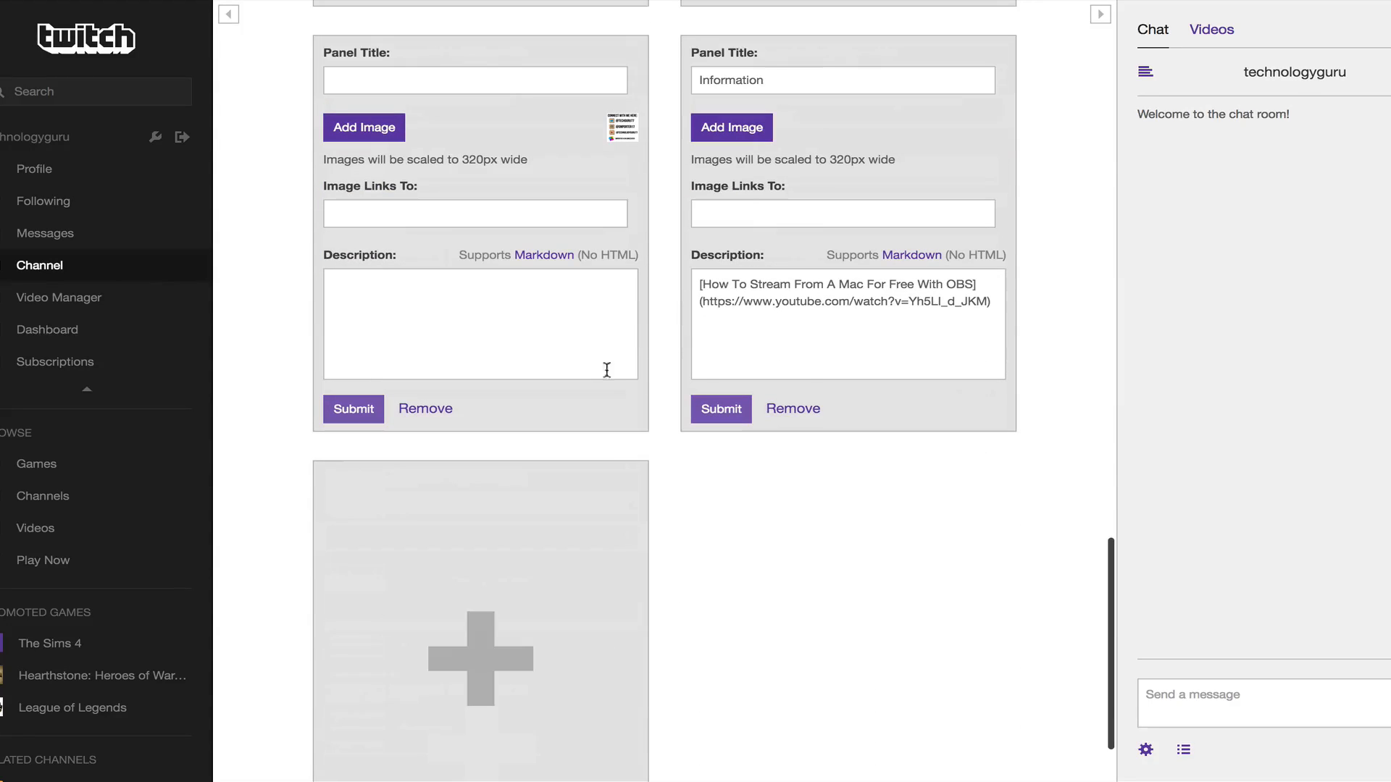
scroll(down, 3)
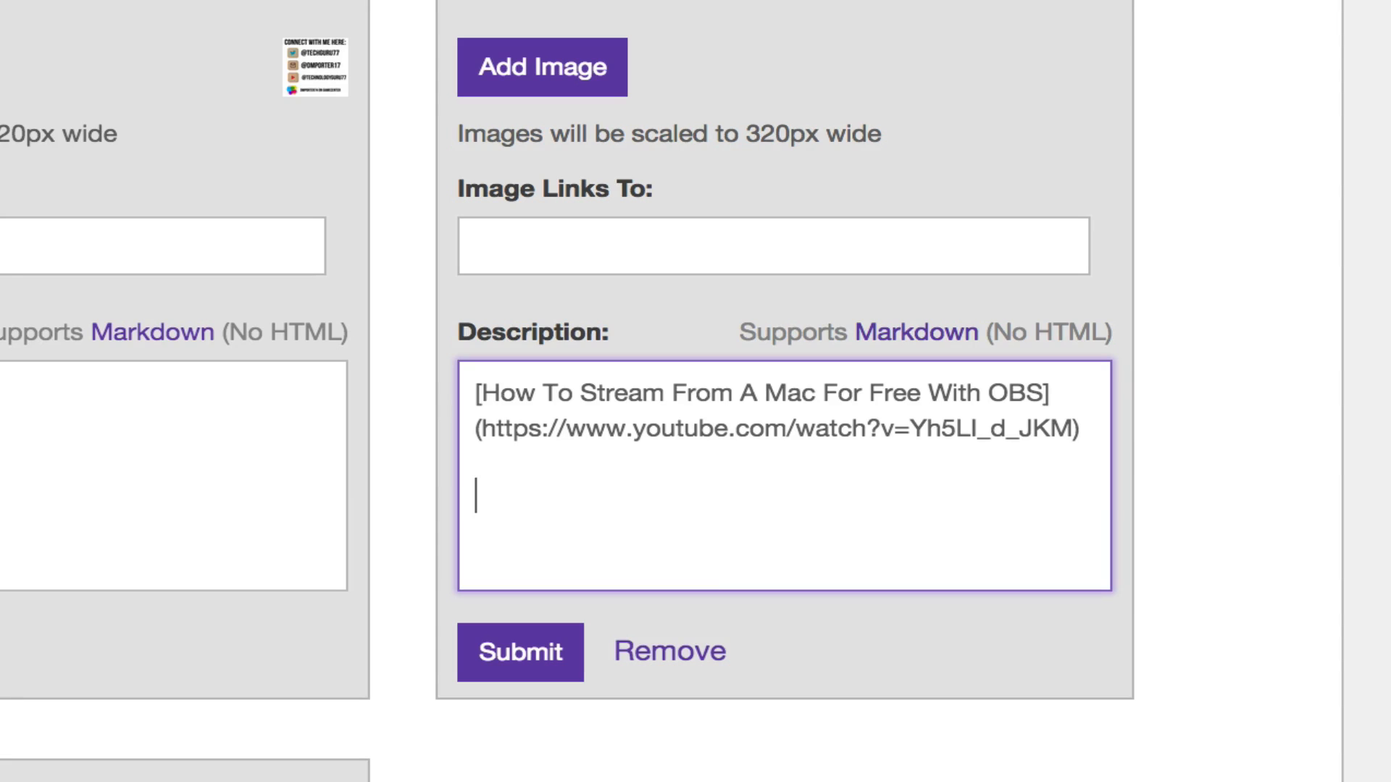
text([)
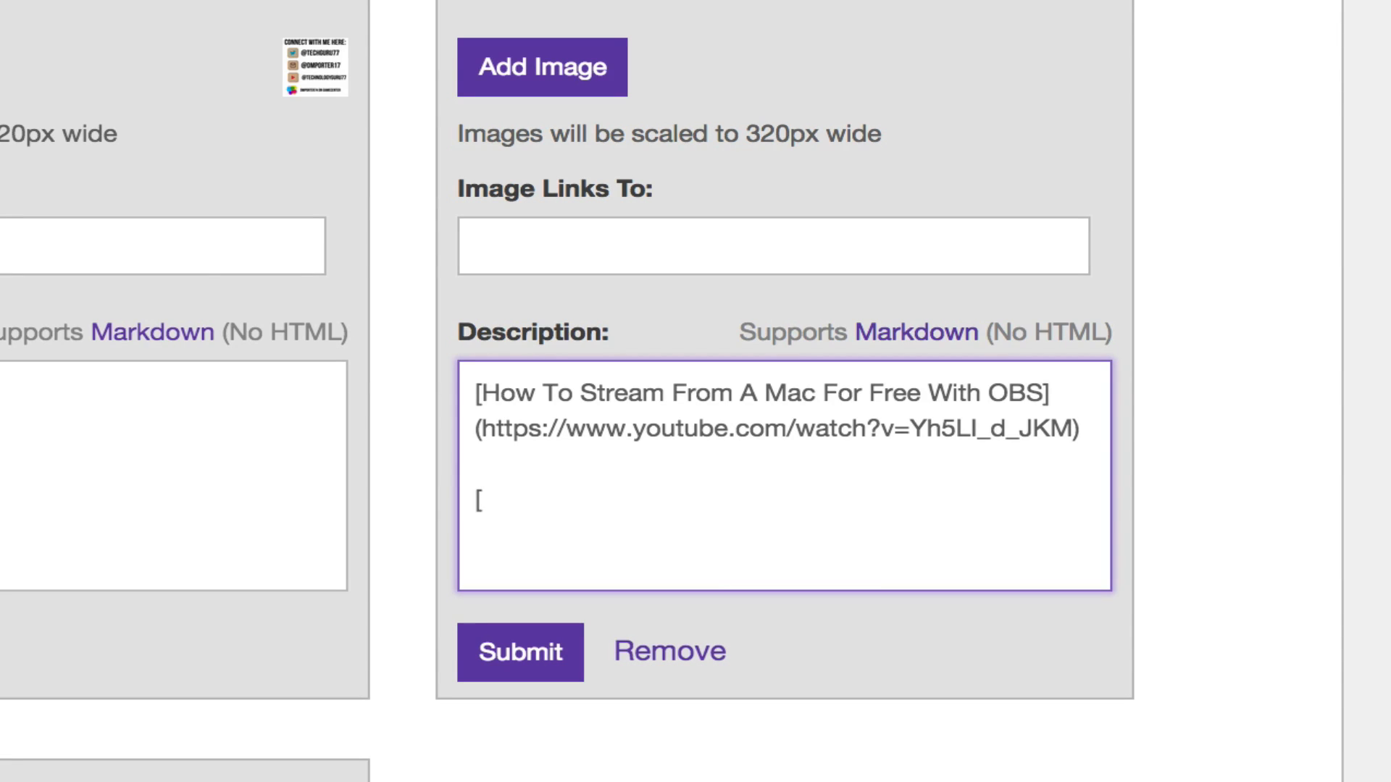
text(L)
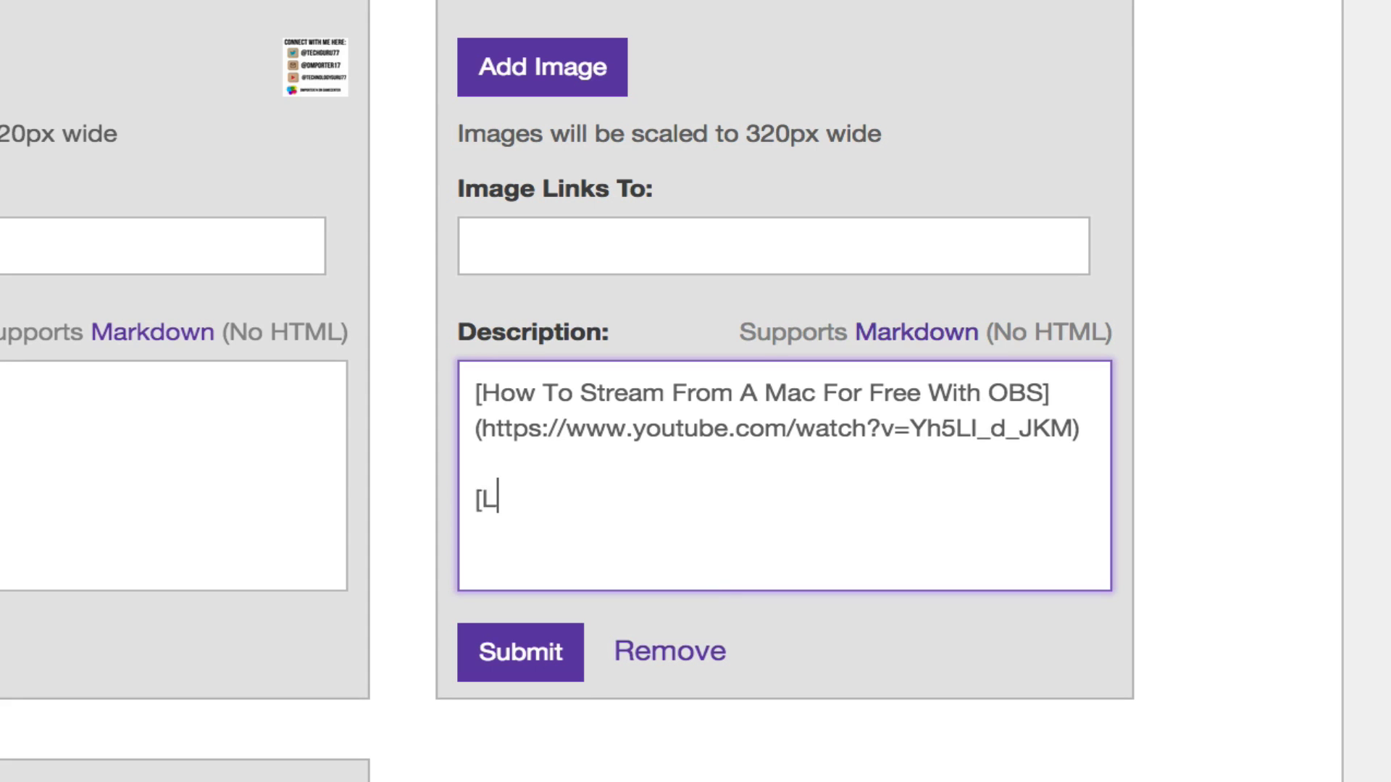
text(ink Will)
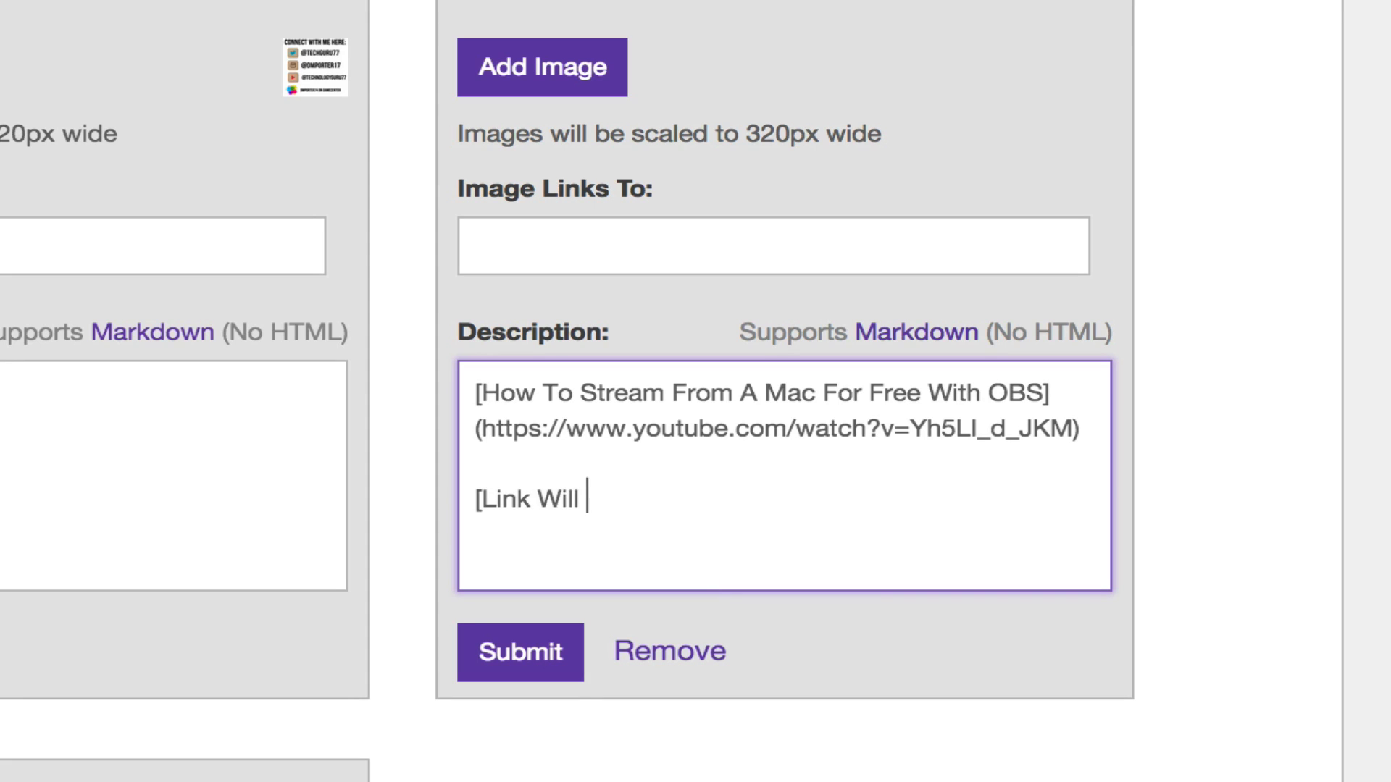
text(Be Here)
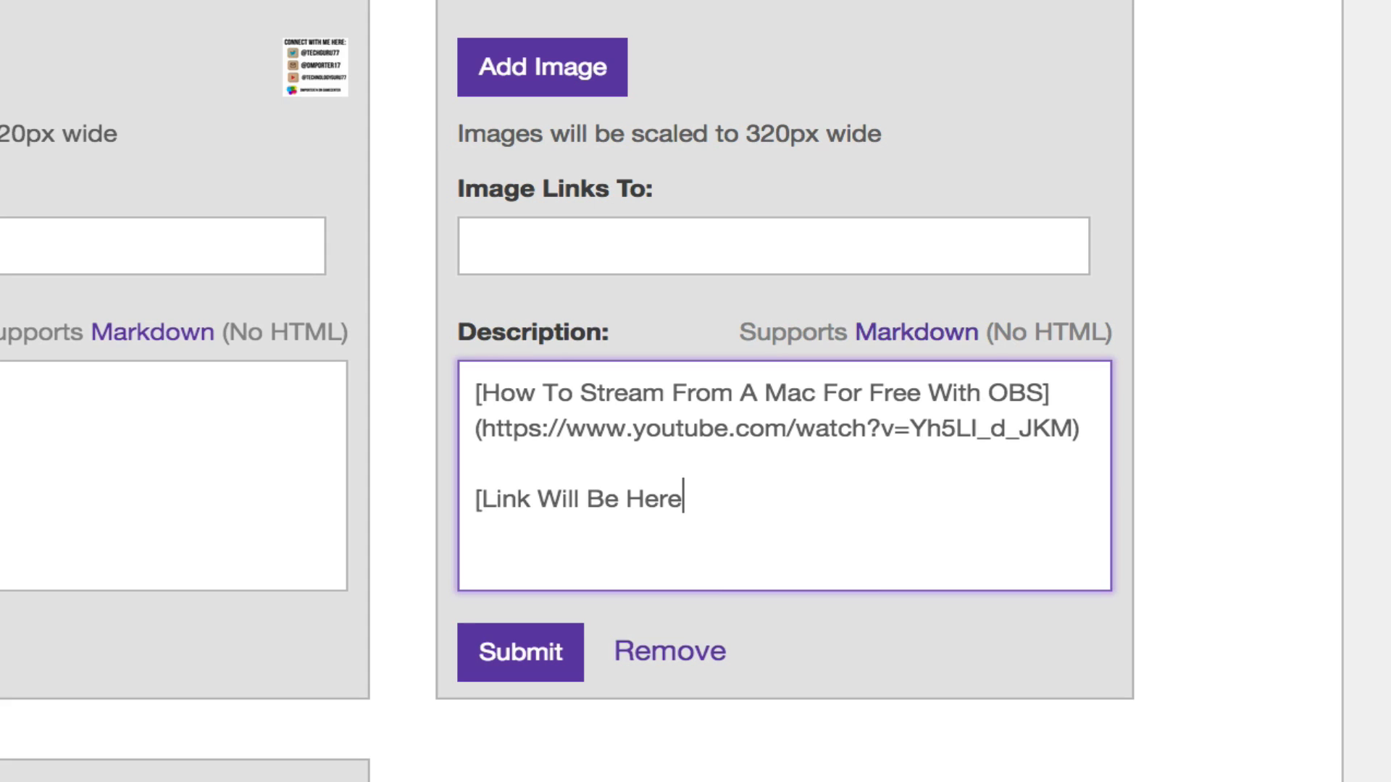
text(])
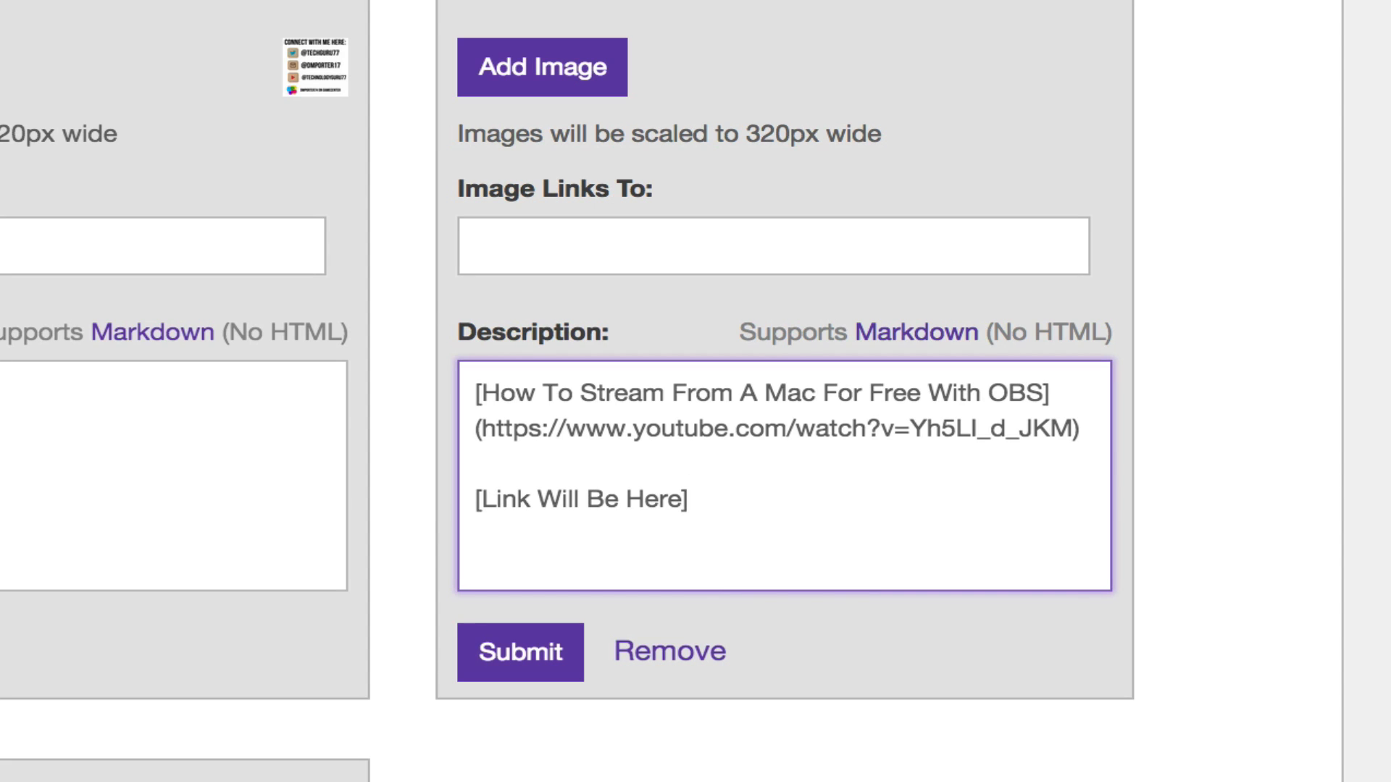
text(()
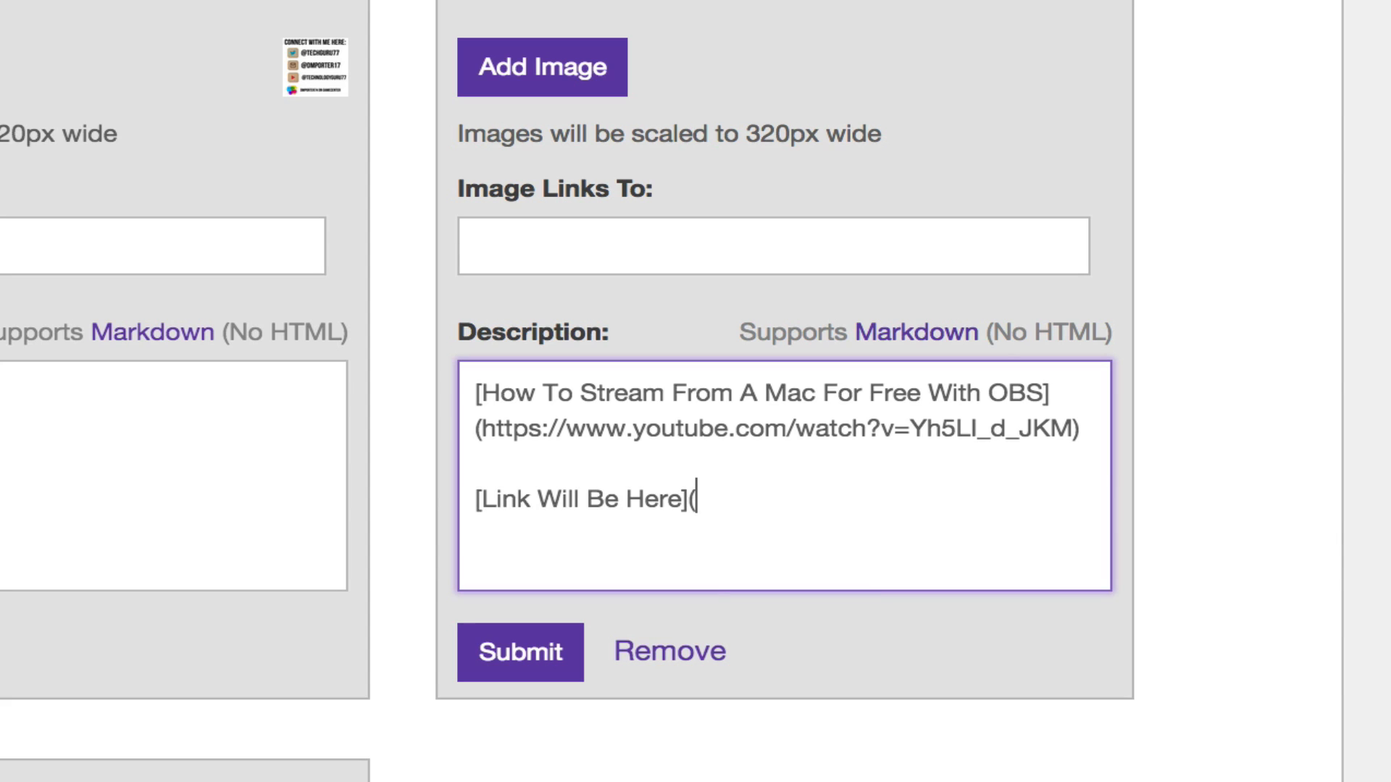
text(www.googl)
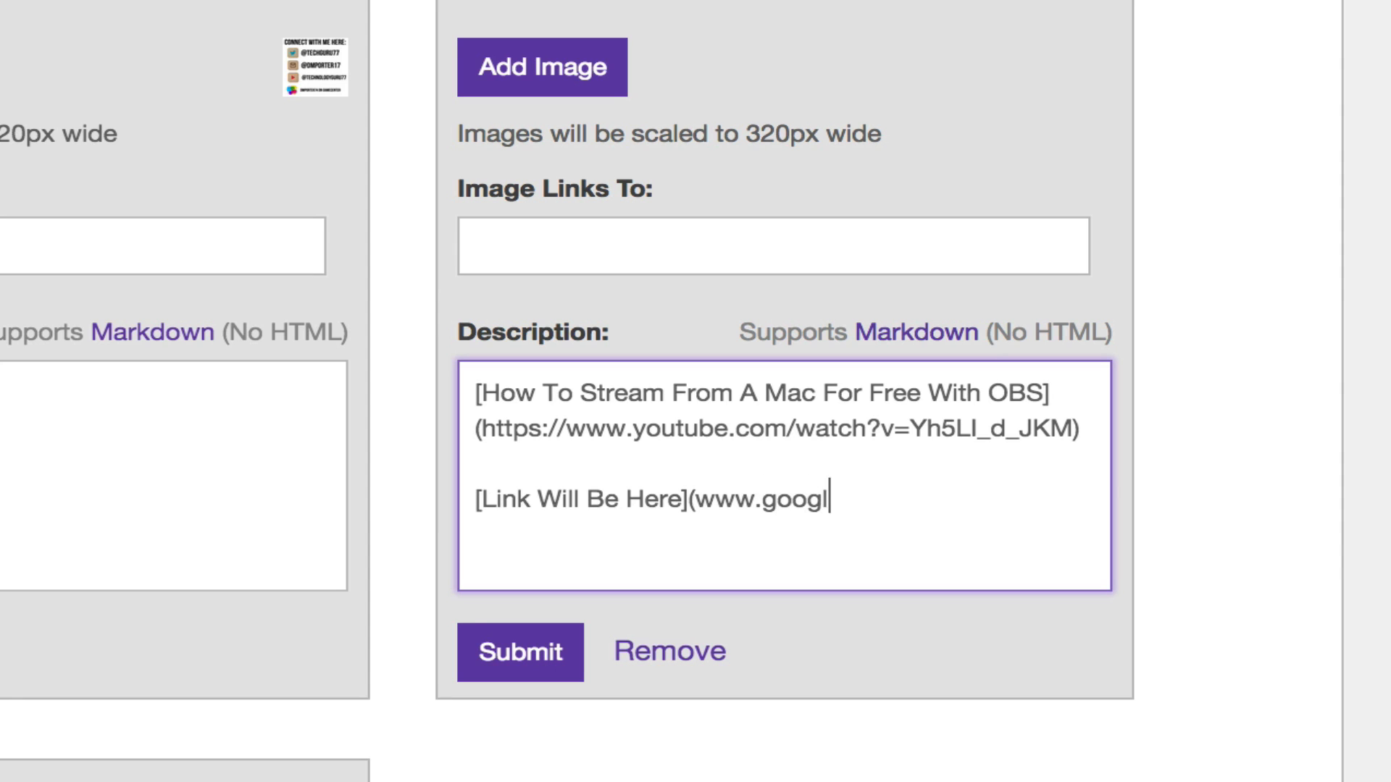
text(e.com)
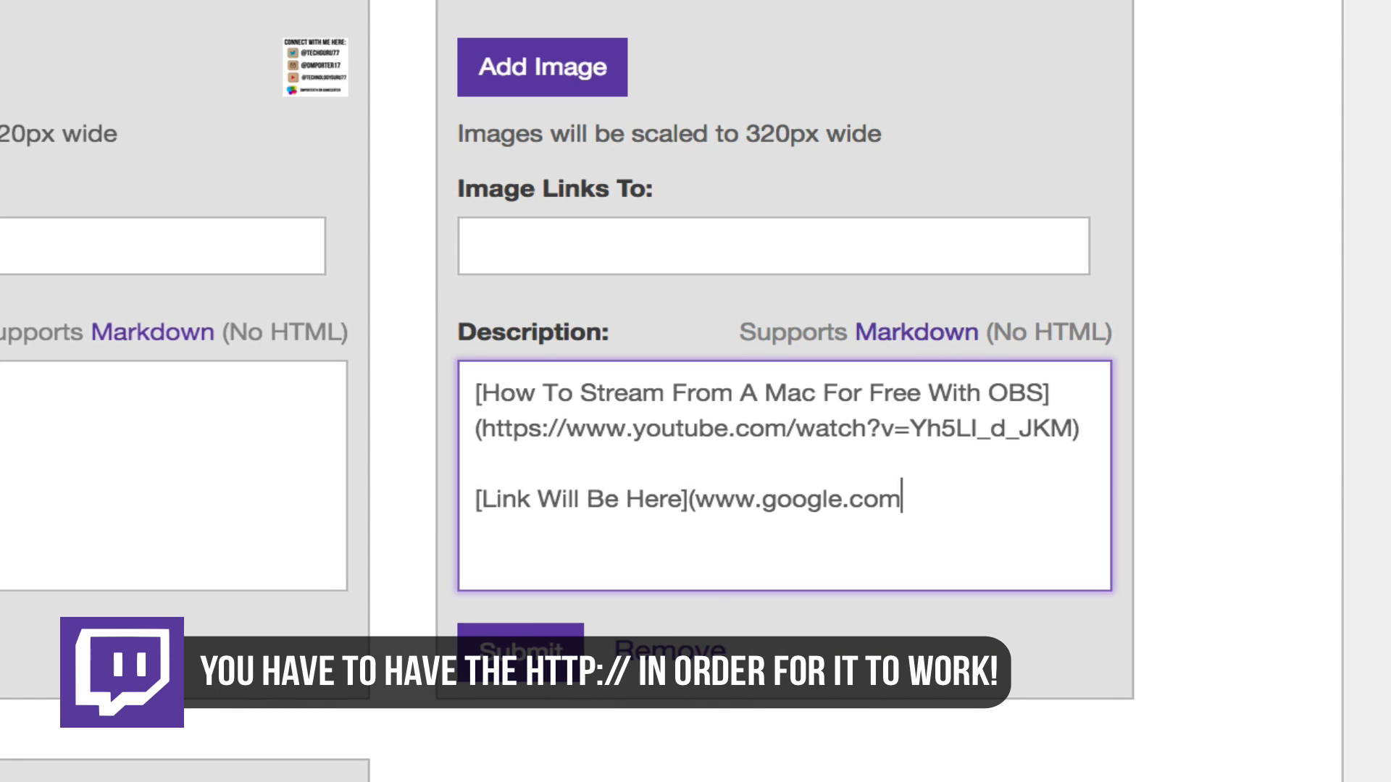
text())
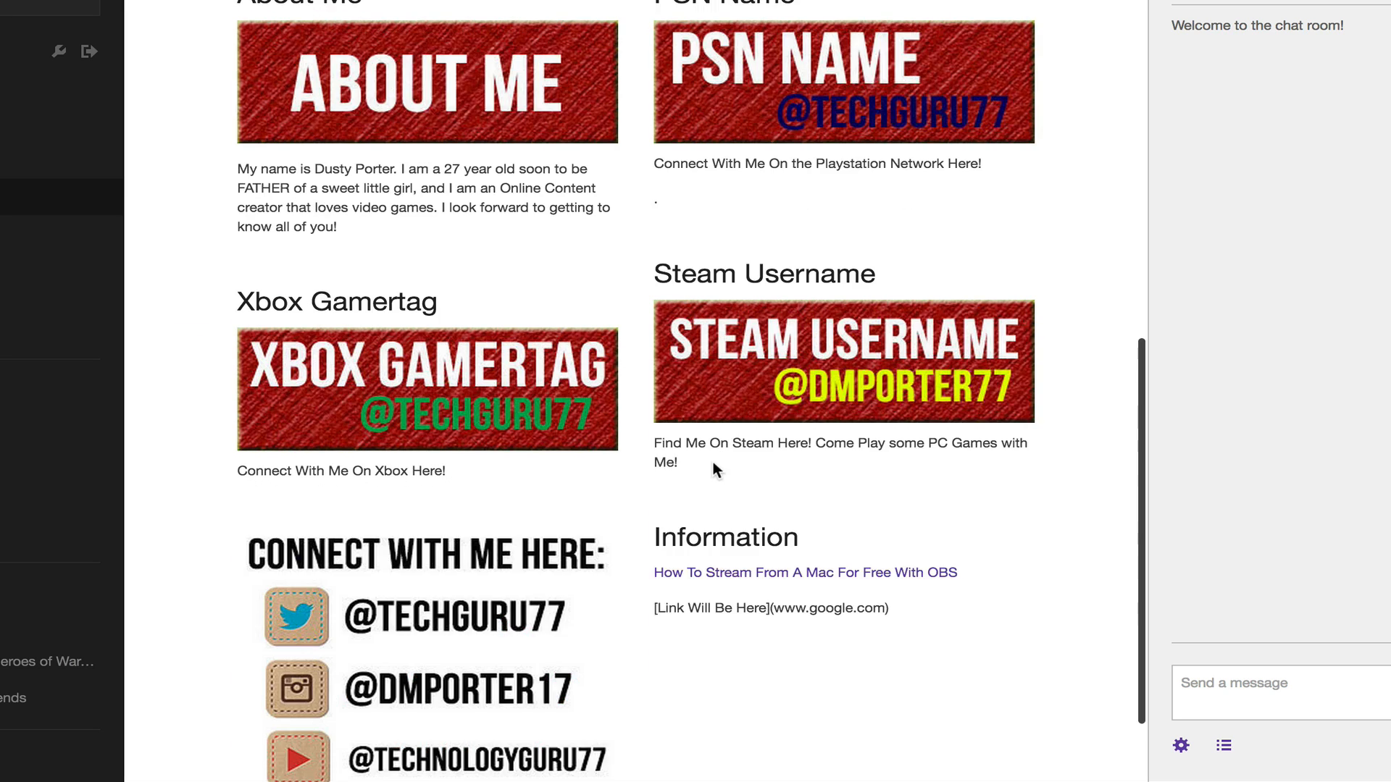
Step: Check the Information panel's plain-text link, then switch Edit Panels back on
scroll(down, 3)
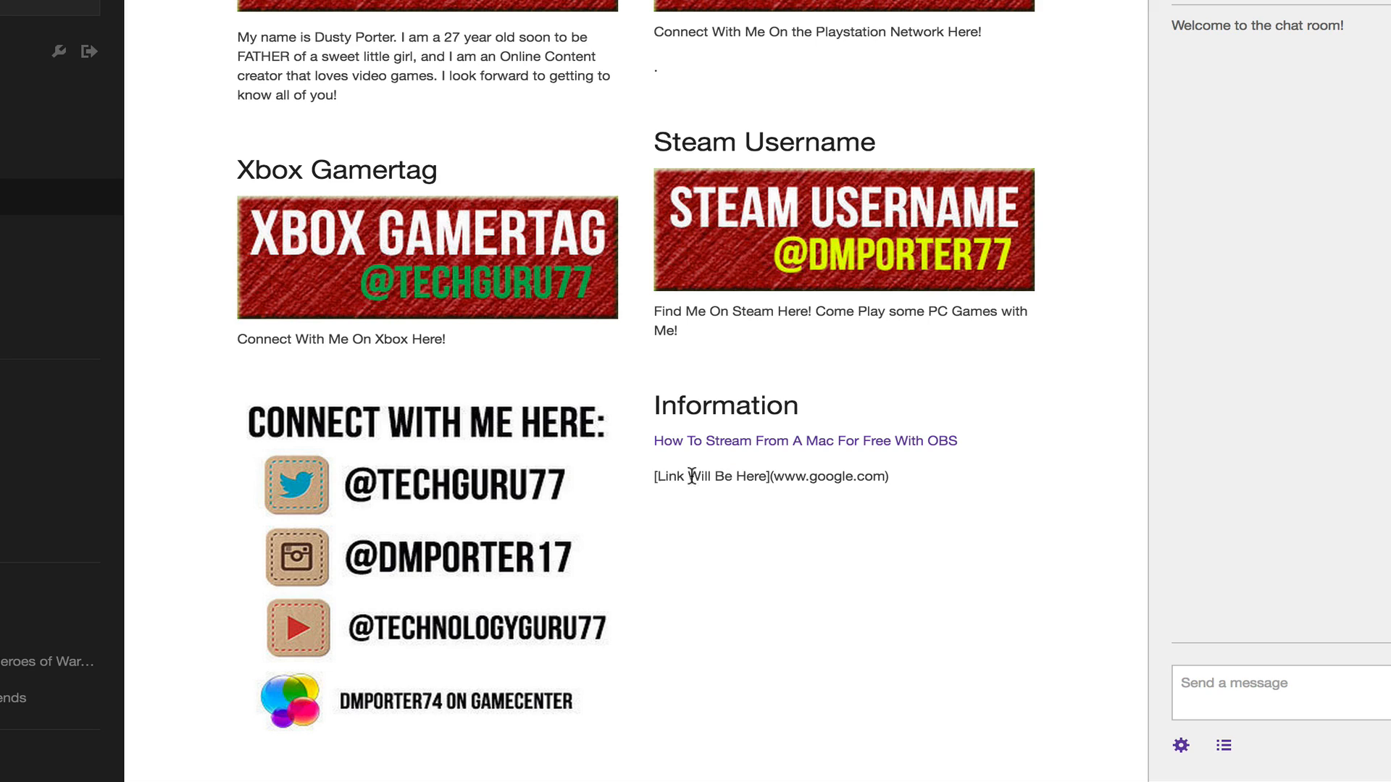
mouse_move(772, 494)
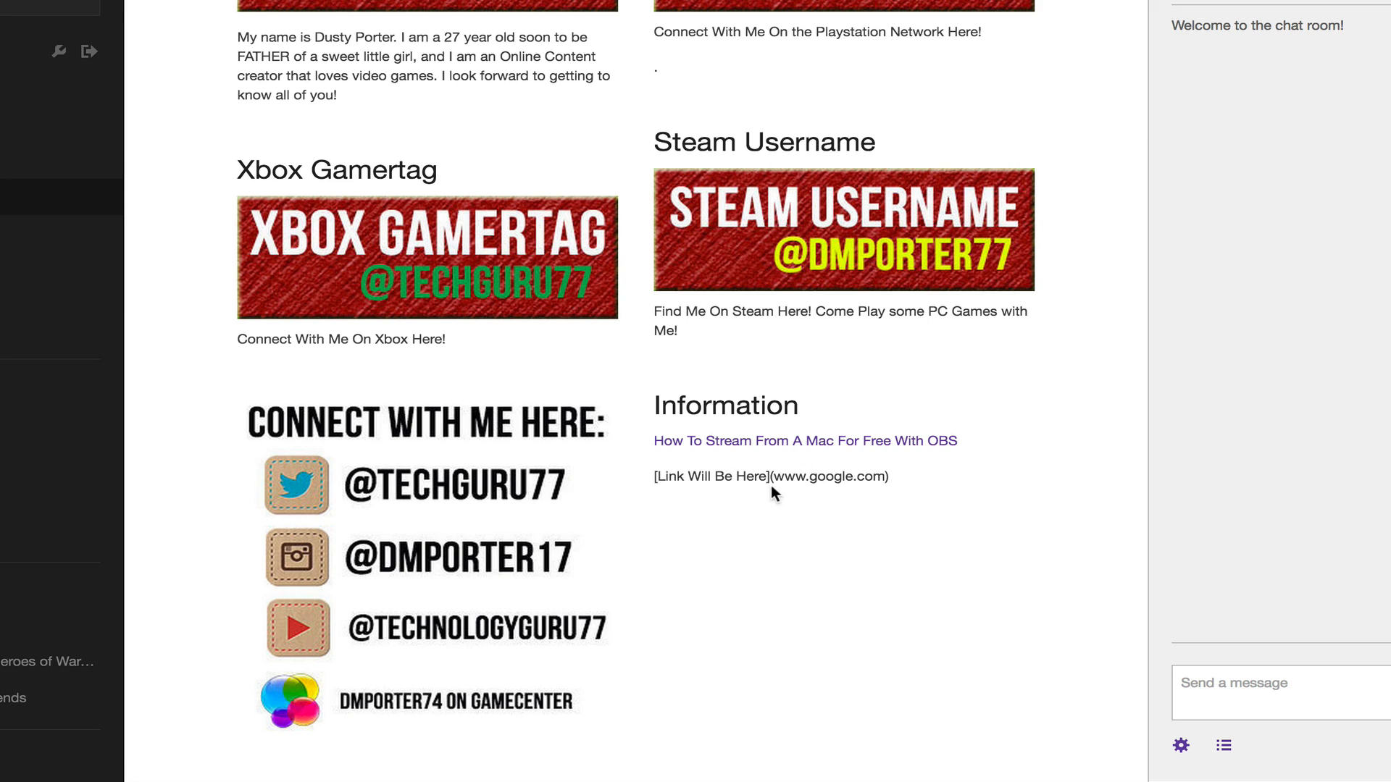
mouse_move(886, 426)
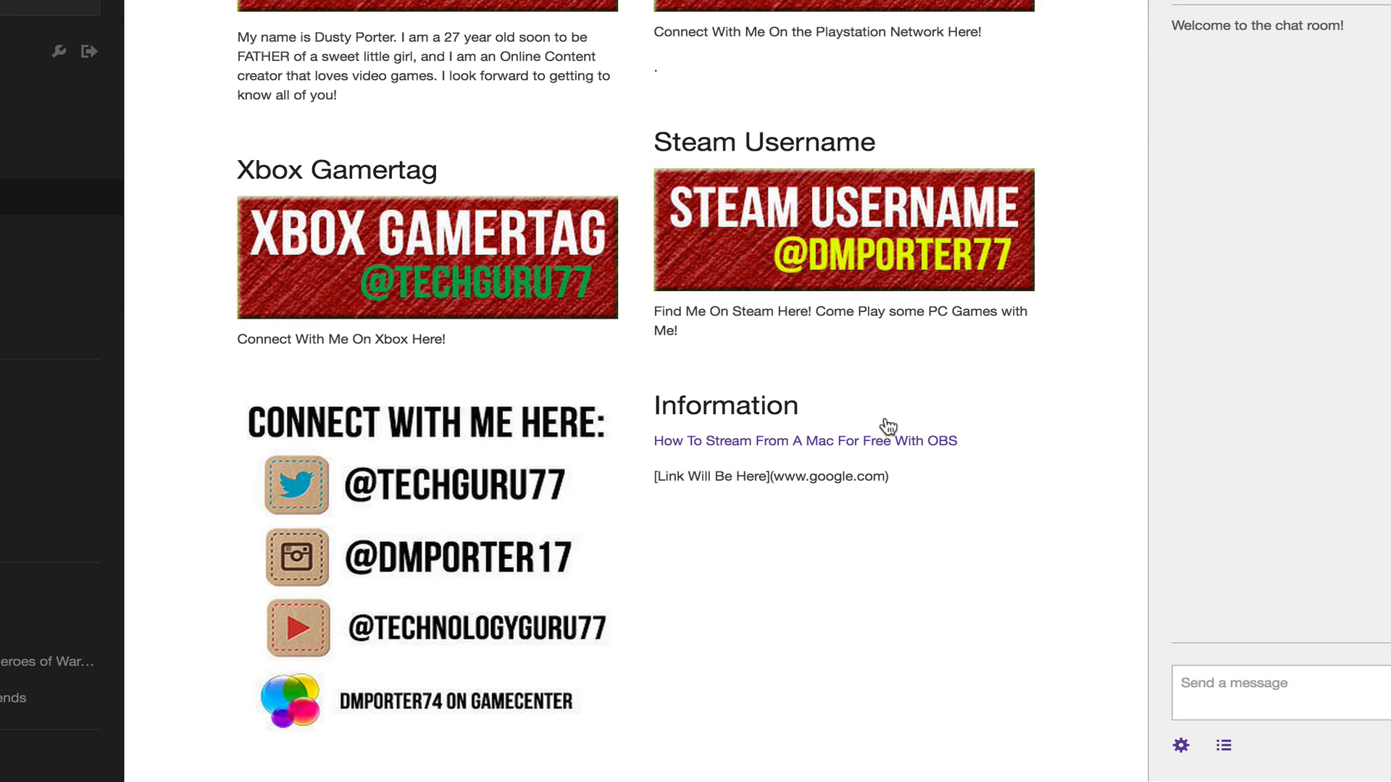
mouse_move(839, 466)
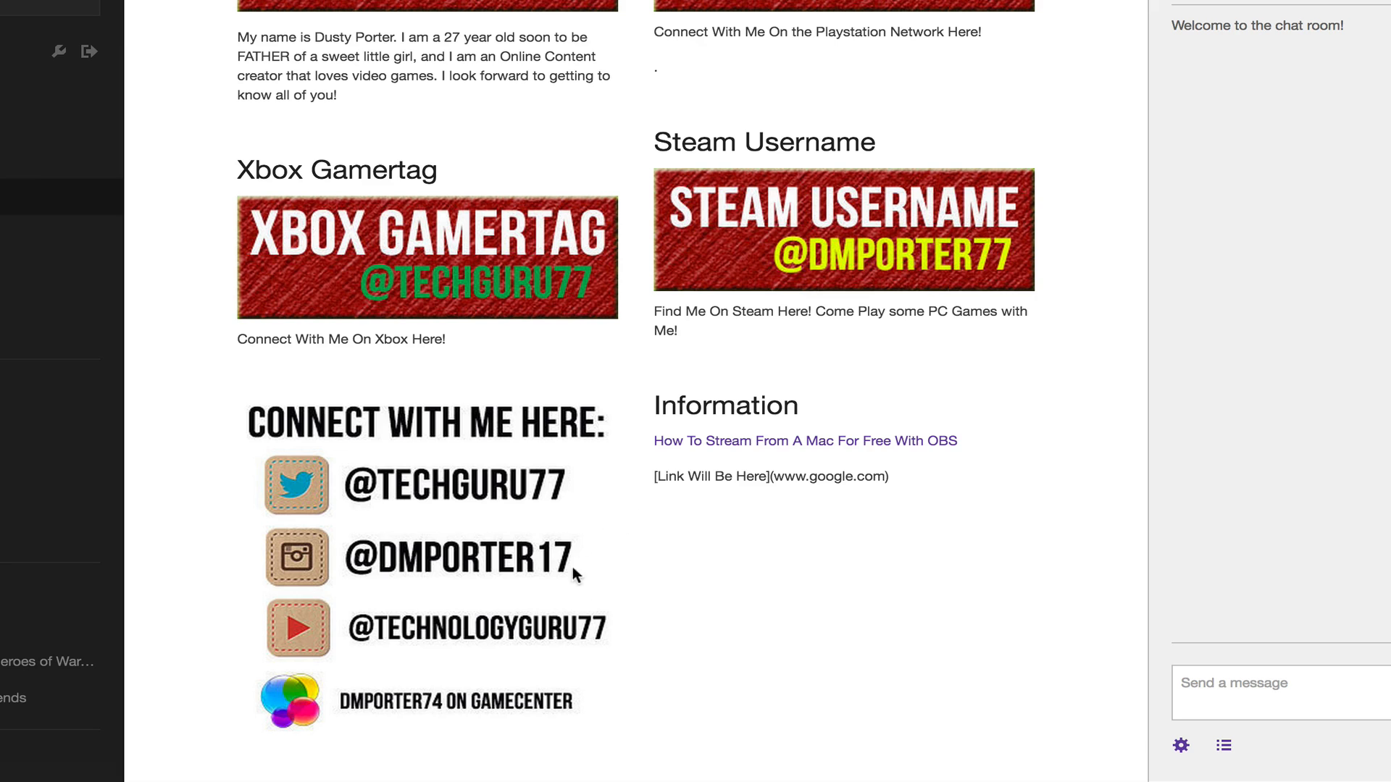
mouse_move(868, 455)
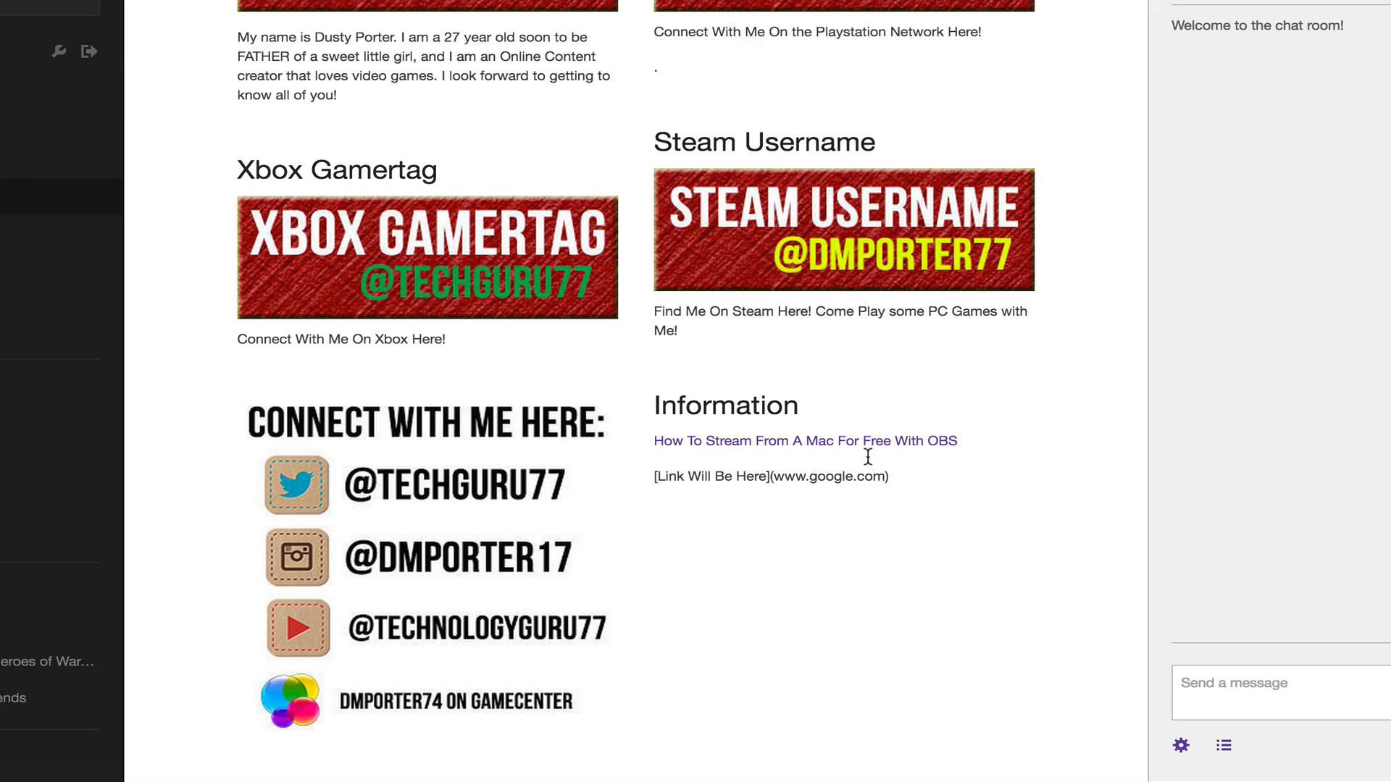
scroll(up, 3)
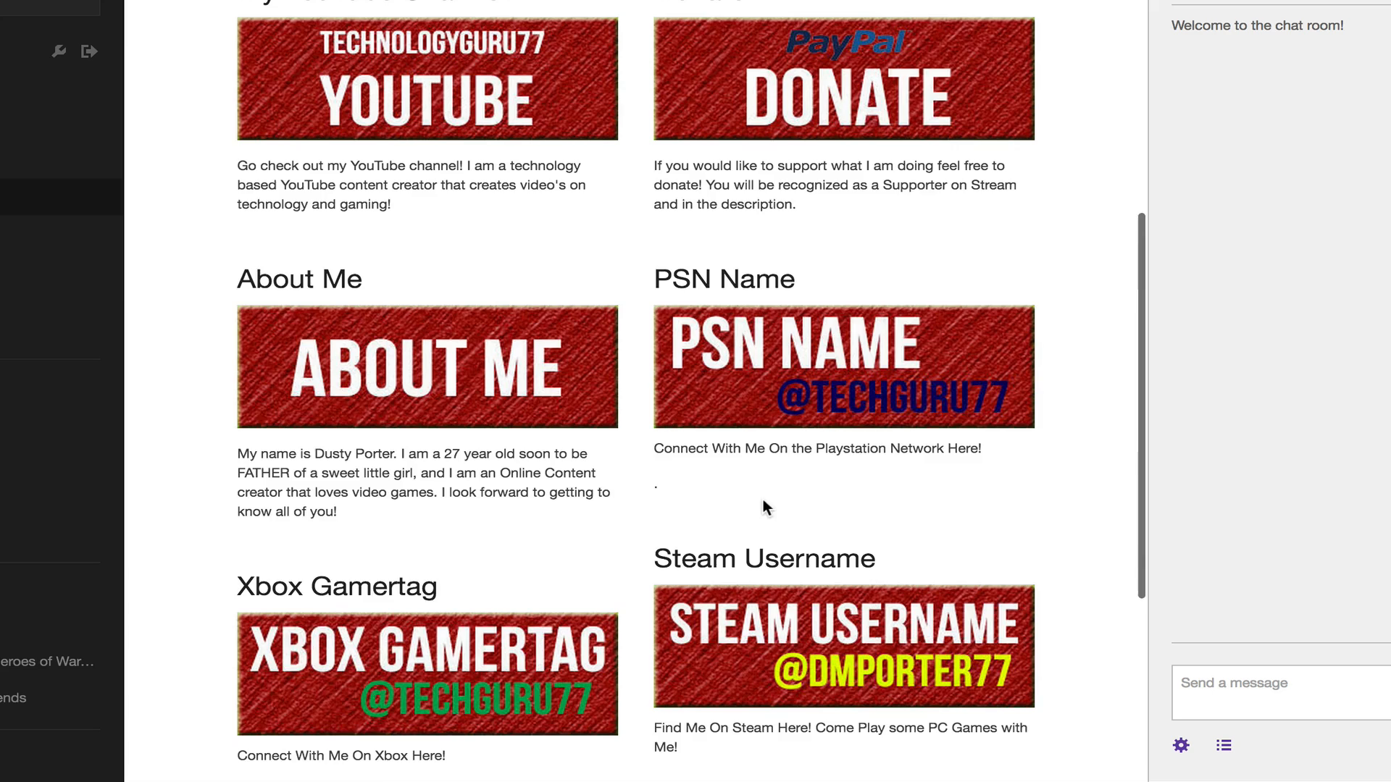
click(285, 80)
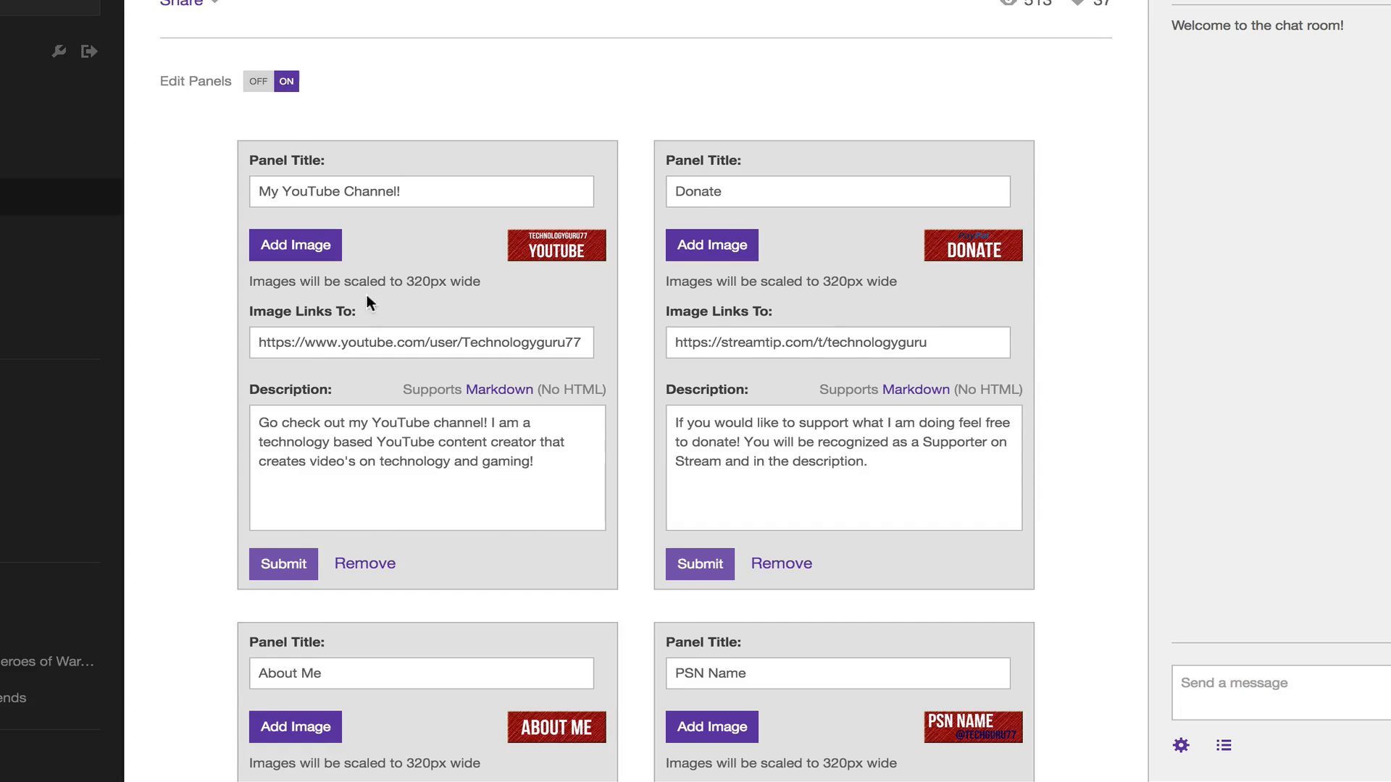
scroll(down, 3)
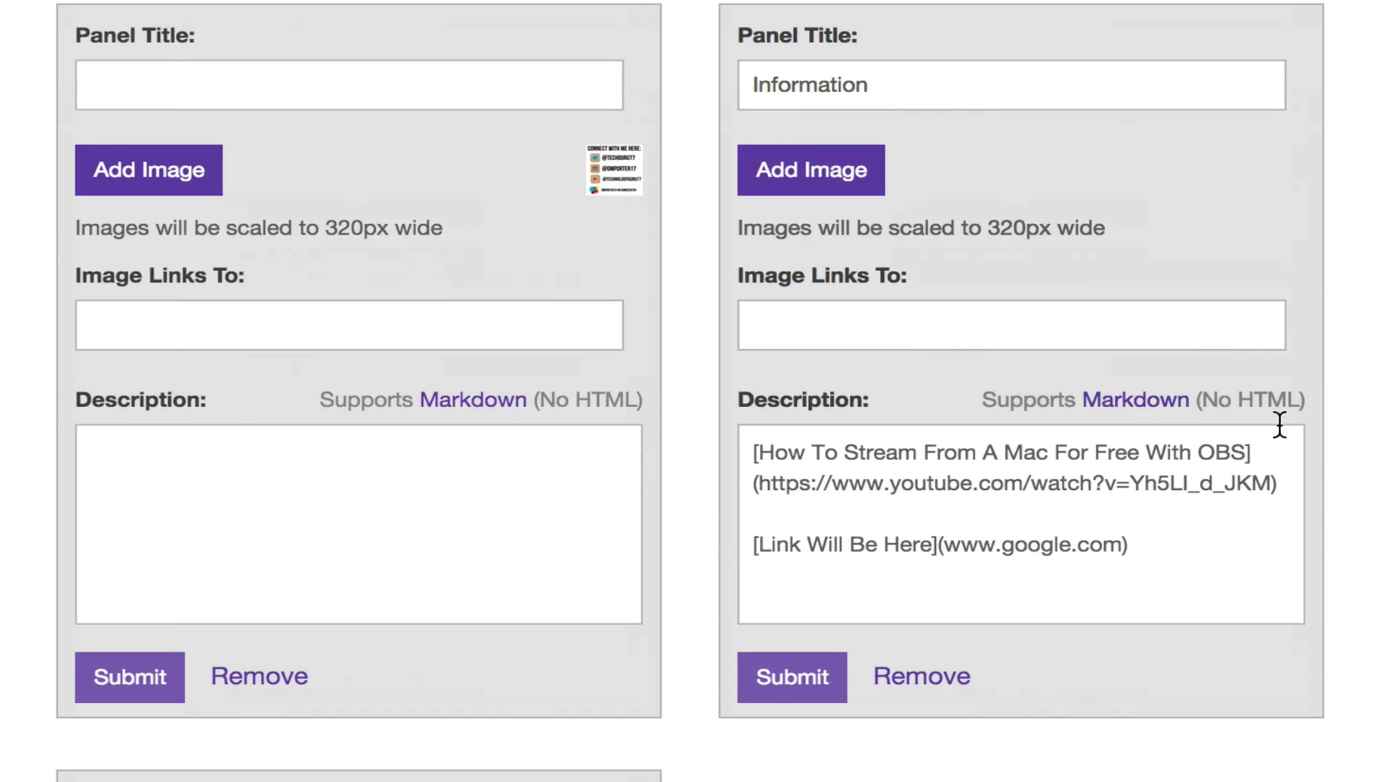
click(975, 544)
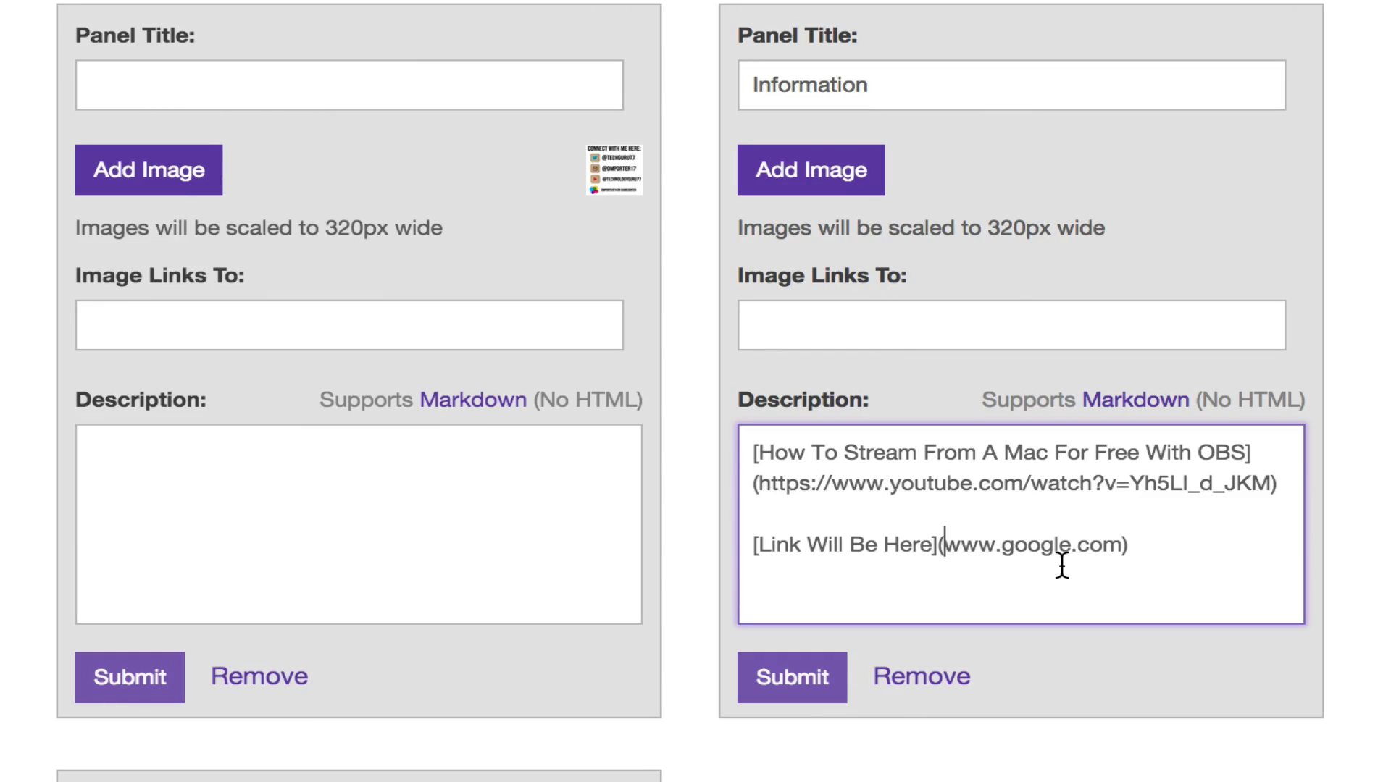
text(http)
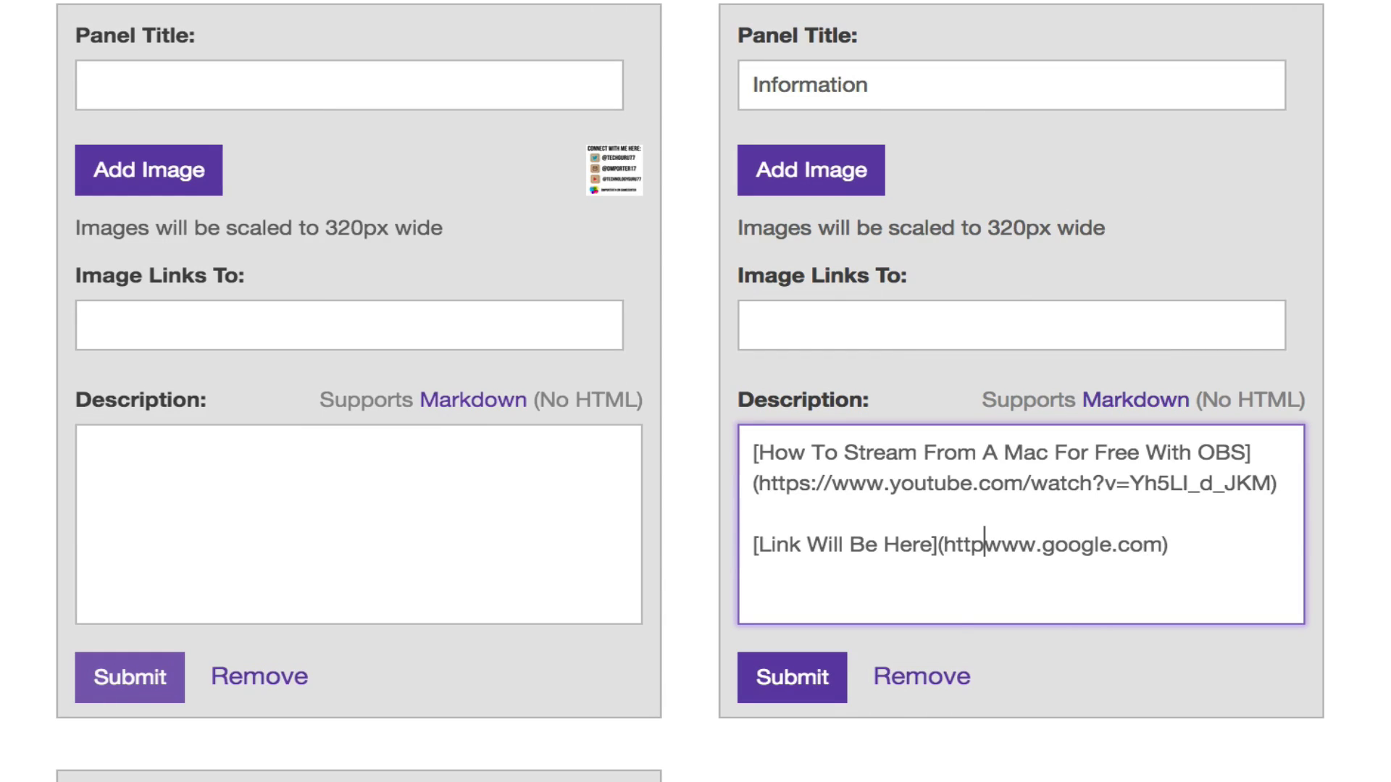
text(://)
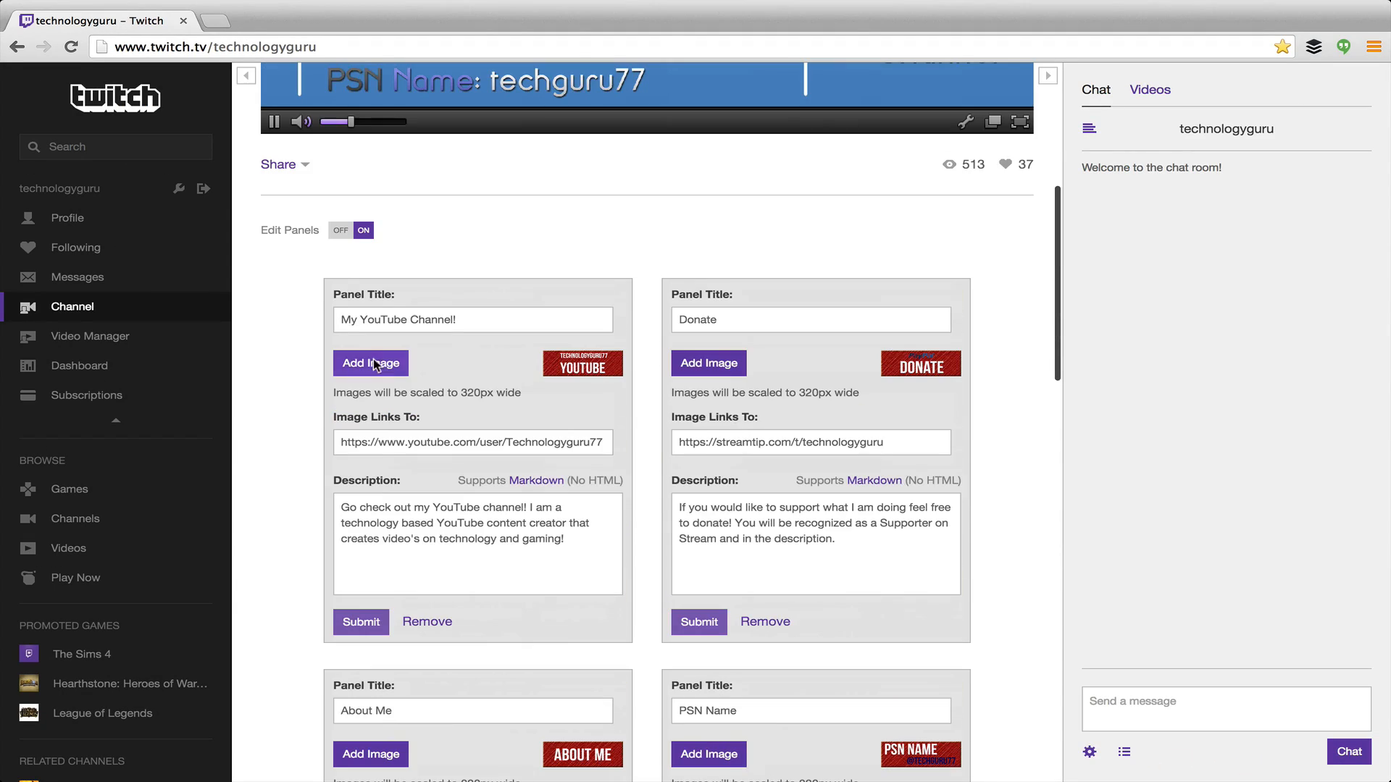
Step: Scroll down to confirm 'Link Will Be Here' renders as a clickable link
scroll(down, 3)
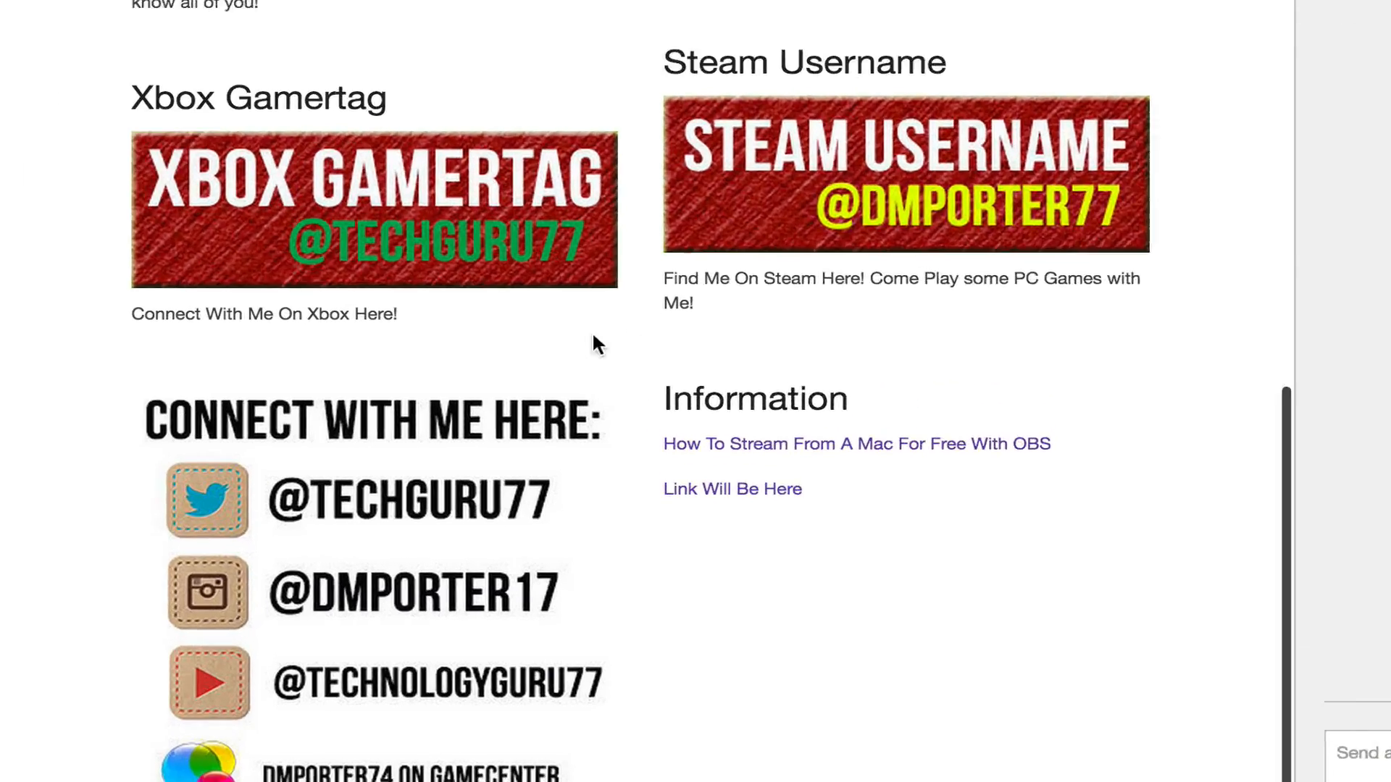
scroll(down, 3)
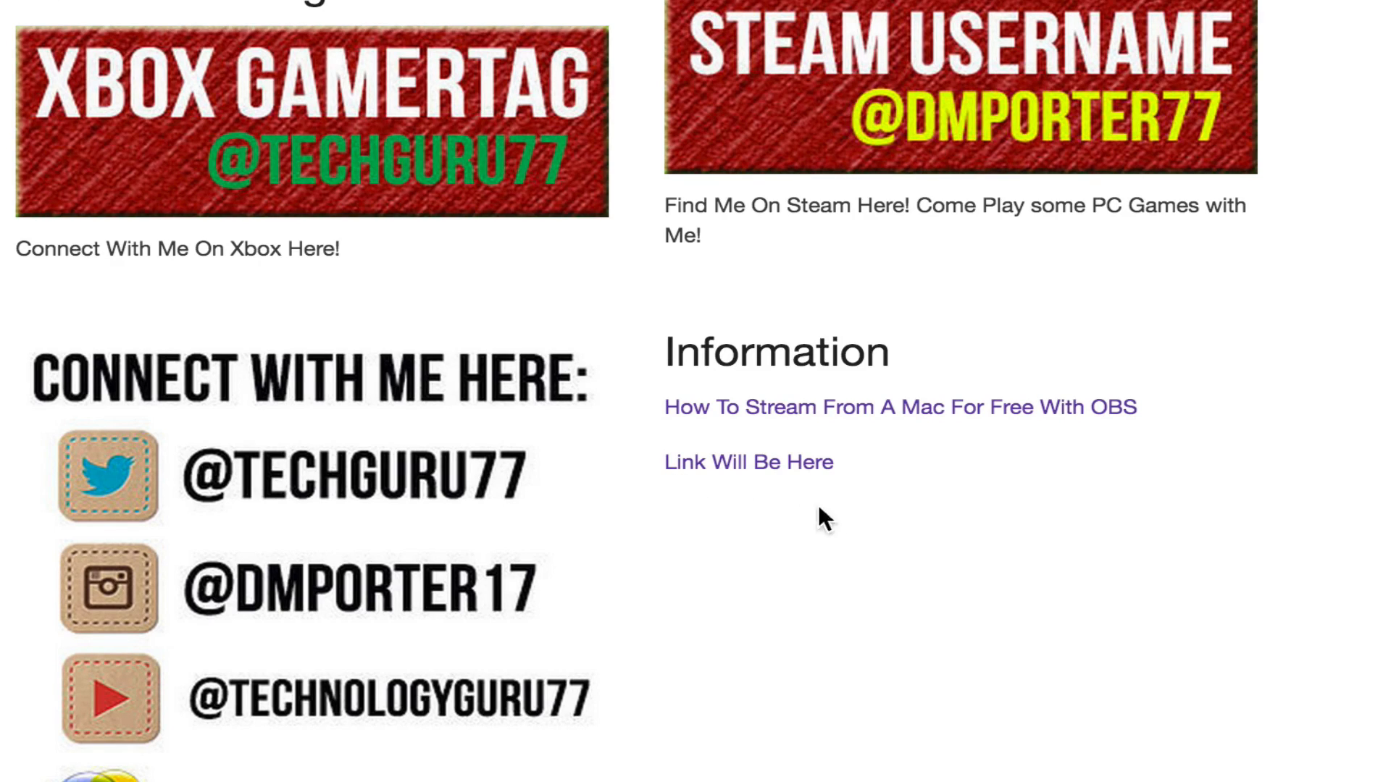
mouse_move(710, 443)
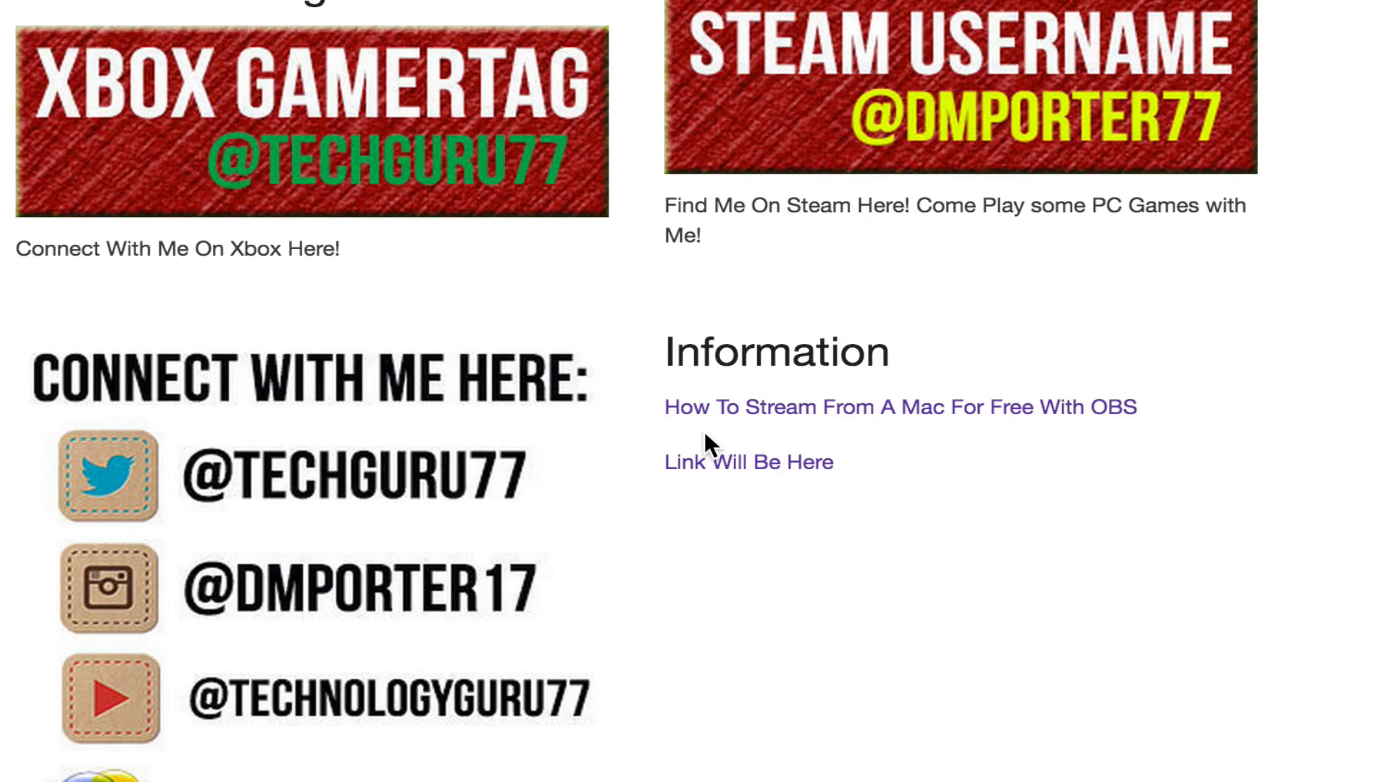
mouse_move(725, 479)
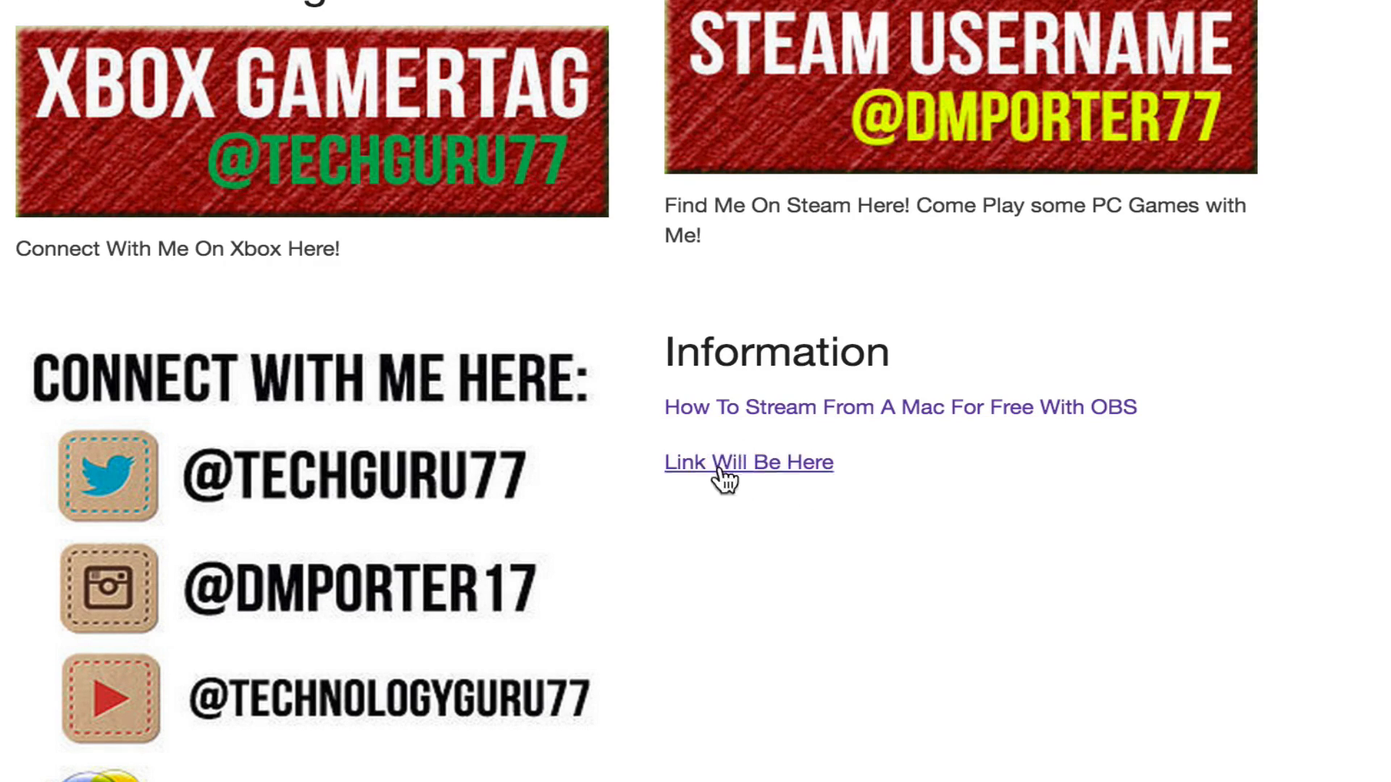
mouse_move(731, 525)
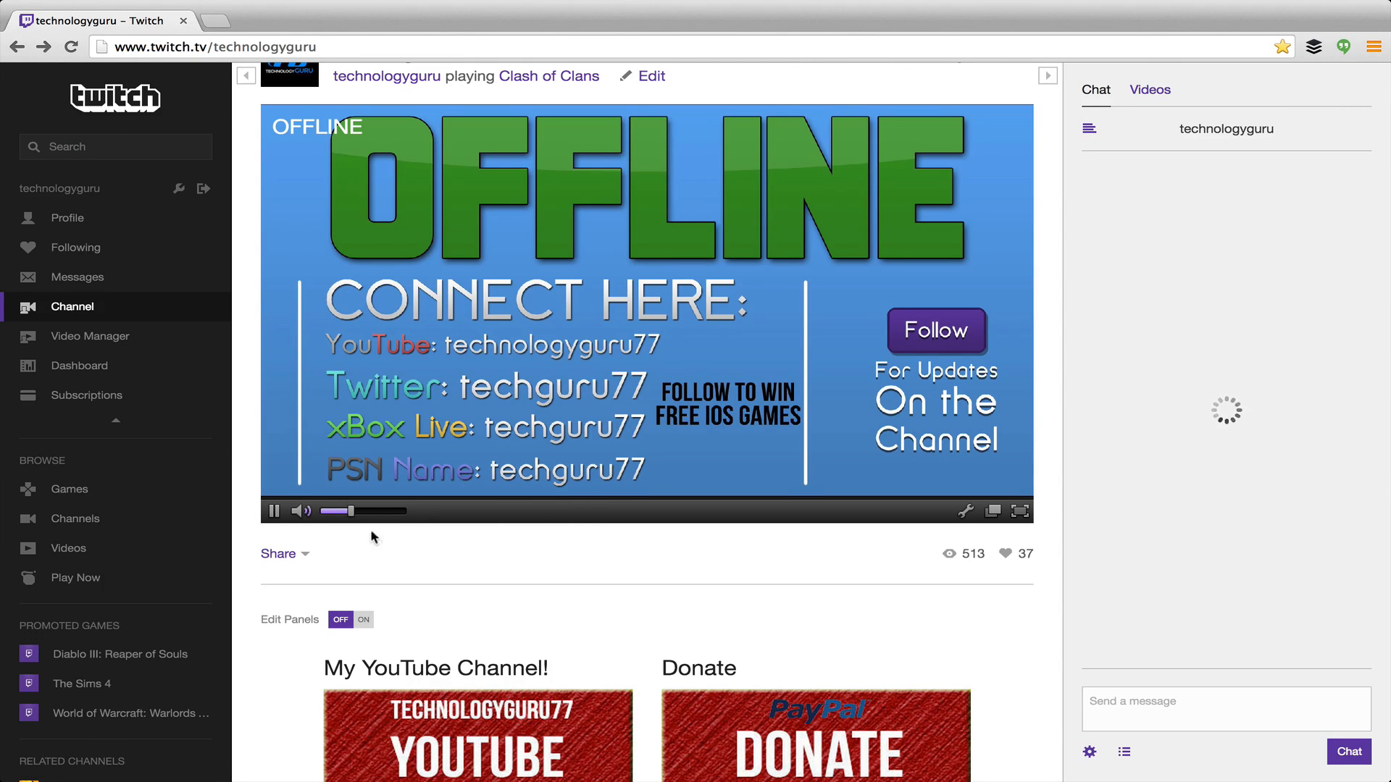
scroll(down, 3)
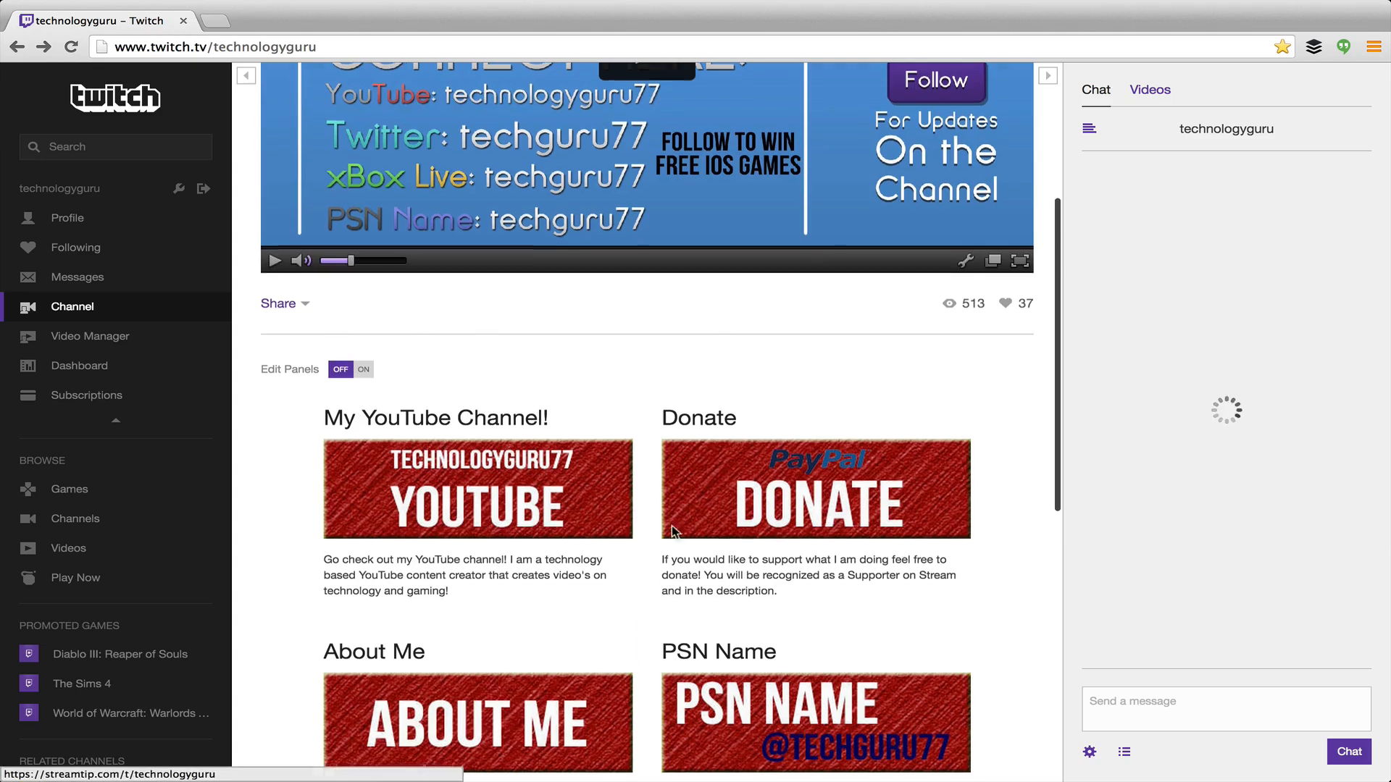